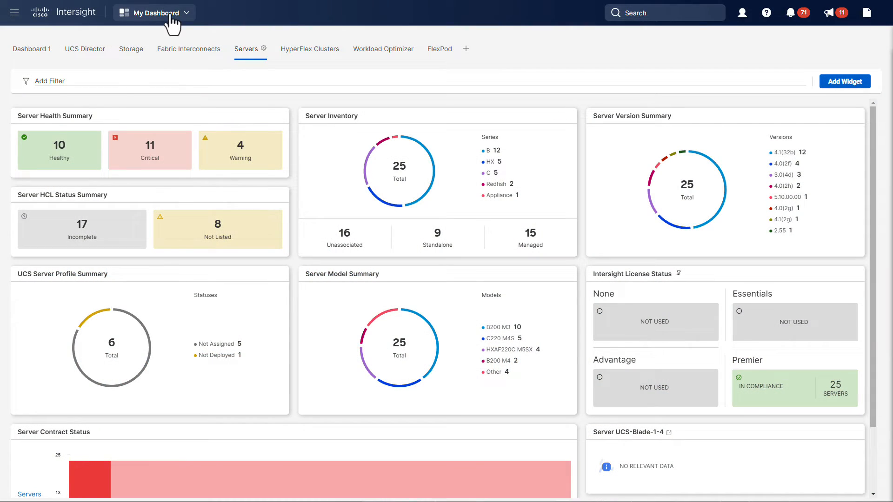
Switch to Infrastructure Service and choose Install Operating System from server Carlton's actions menu.
{"action": "left_click", "coordinate": [153, 12]}
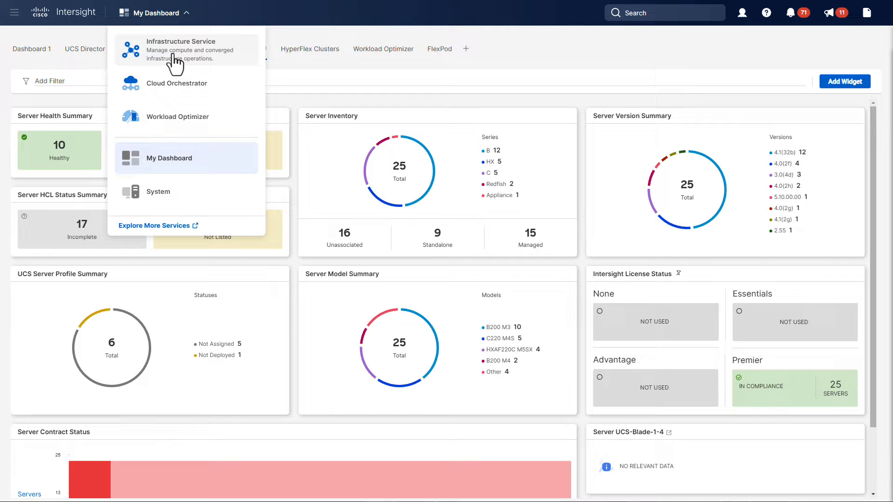
{"action": "left_click", "coordinate": [181, 41]}
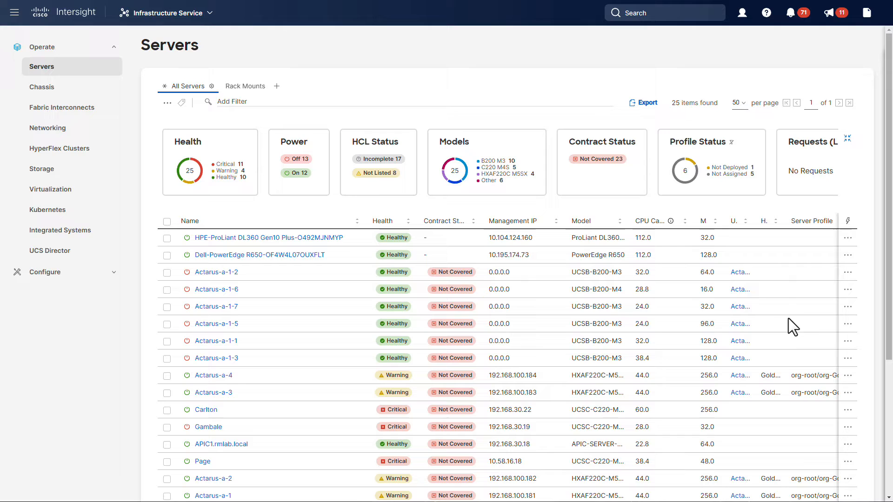
{"action": "left_click", "coordinate": [849, 415]}
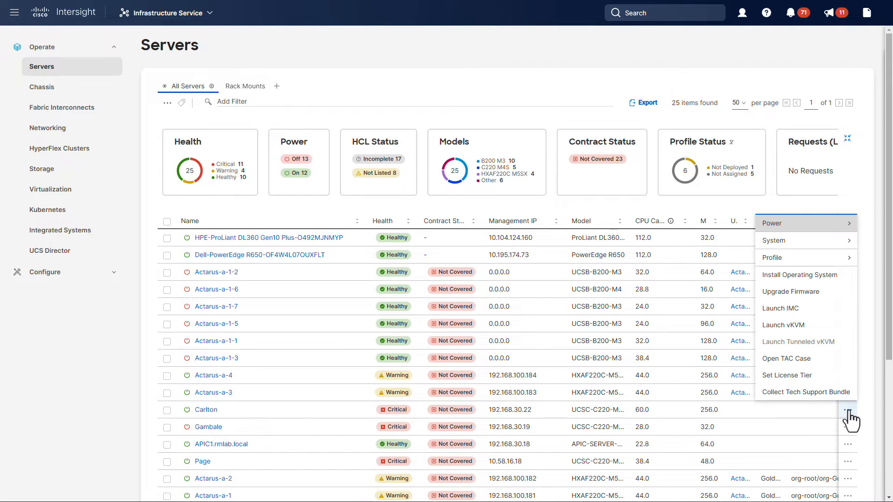
{"action": "mouse_move", "coordinate": [800, 276]}
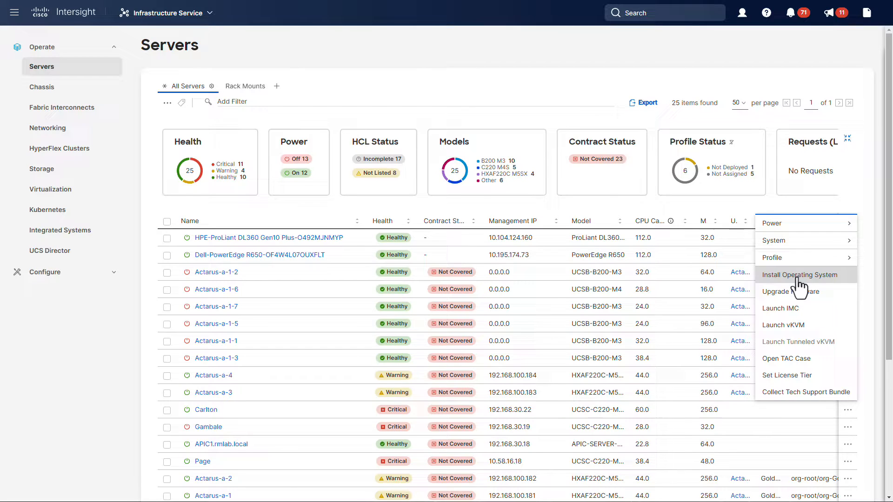
{"action": "left_click", "coordinate": [800, 275]}
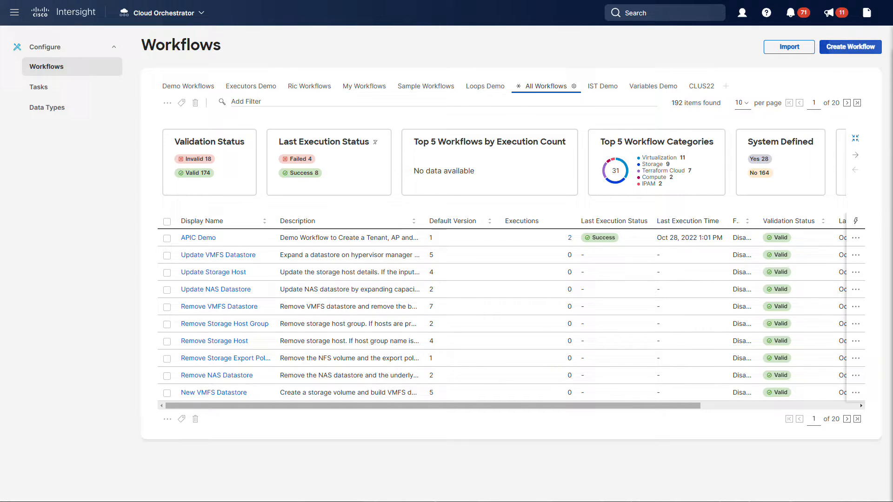
Create a workflow named 'Provision a new ESXi Host' with description 'Demo Workflow'.
{"action": "left_click", "coordinate": [849, 46]}
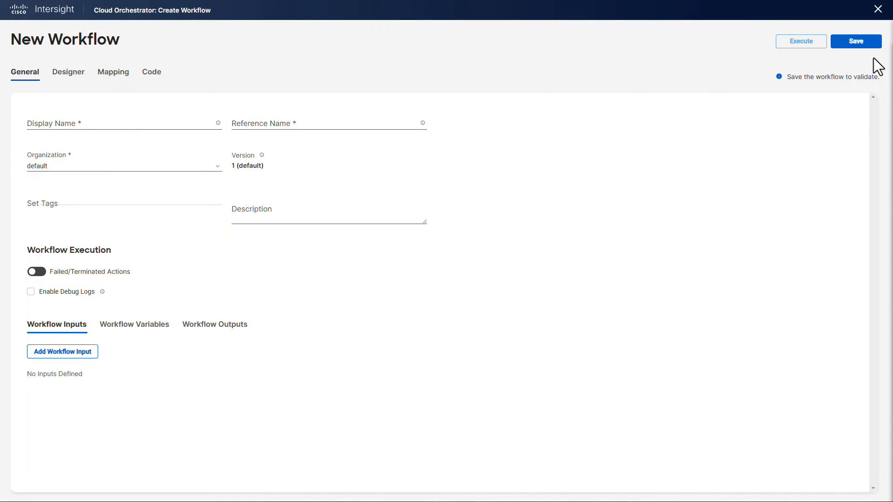
{"action": "left_click", "coordinate": [114, 124]}
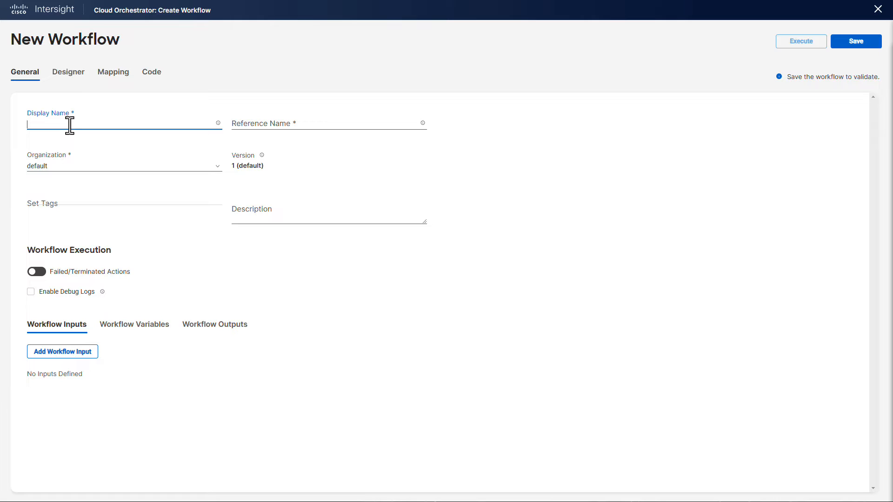
{"action": "type", "text": "Provision a new ESXi Host"}
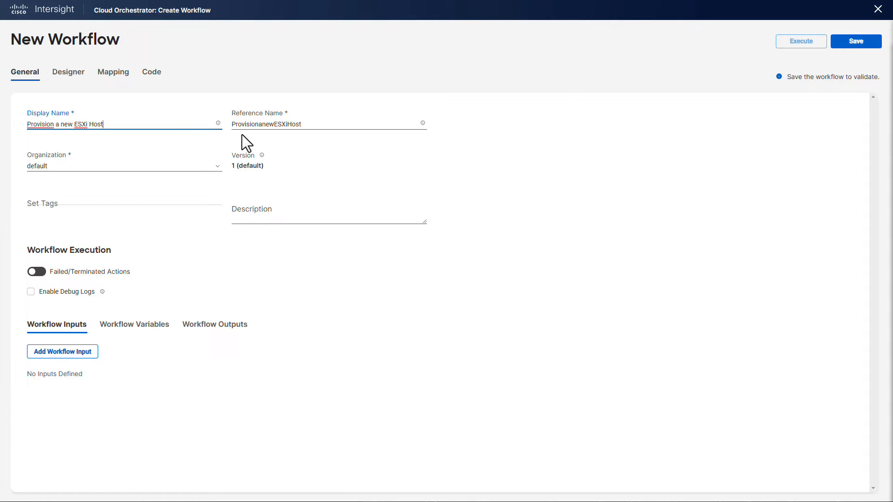
{"action": "type", "text": "Demo Workflow"}
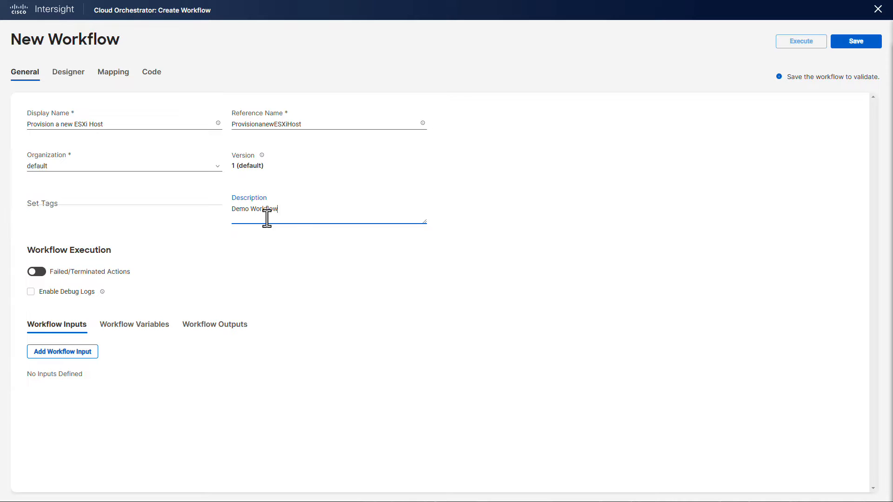
Enable Failed/Terminated Actions with retry and debug logs, then move into the Designer.
{"action": "left_click", "coordinate": [35, 272]}
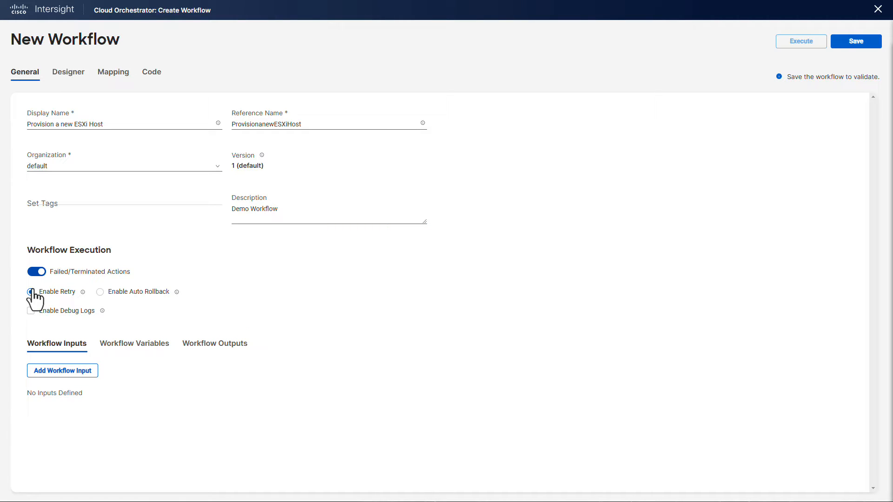
{"action": "left_click", "coordinate": [32, 311]}
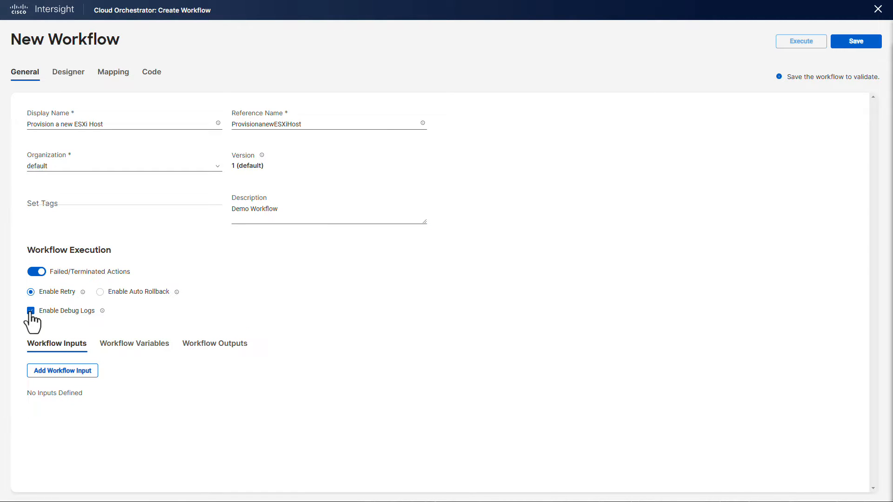
{"action": "left_click", "coordinate": [68, 72]}
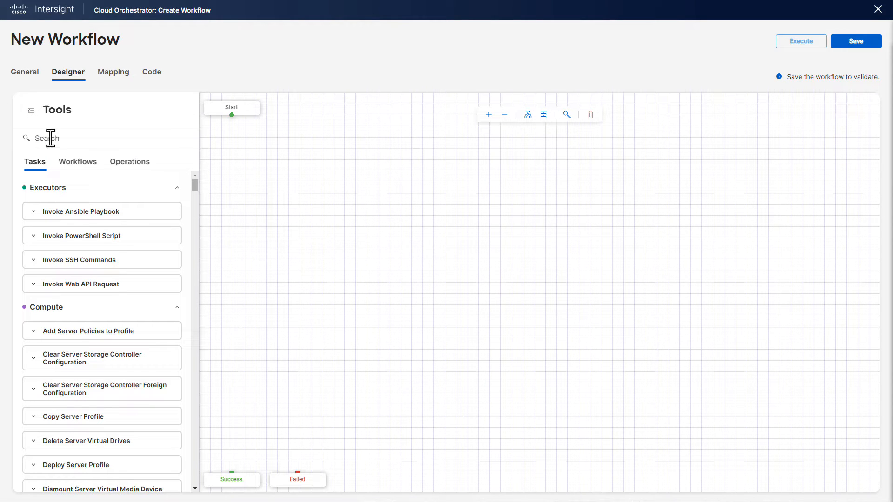
Add New Server Profile from Template and map Source Profile Template to a new workflow input.
{"action": "type", "text": "new server"}
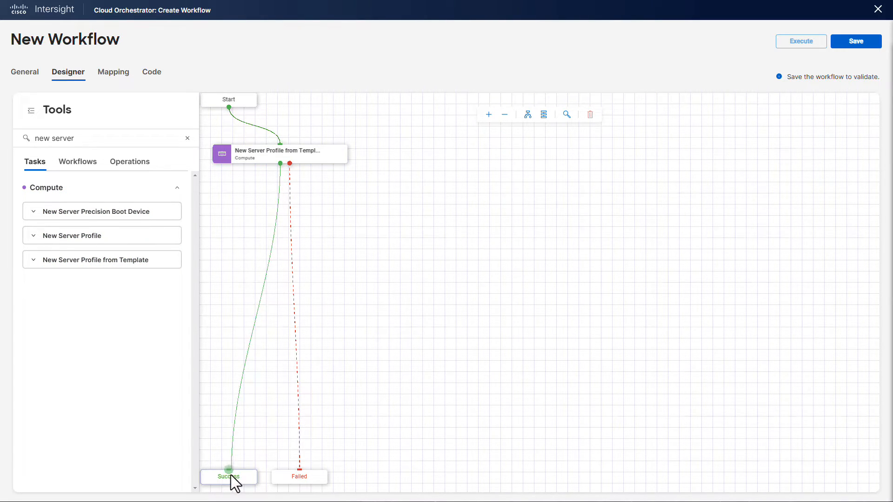
{"action": "left_click", "coordinate": [279, 153]}
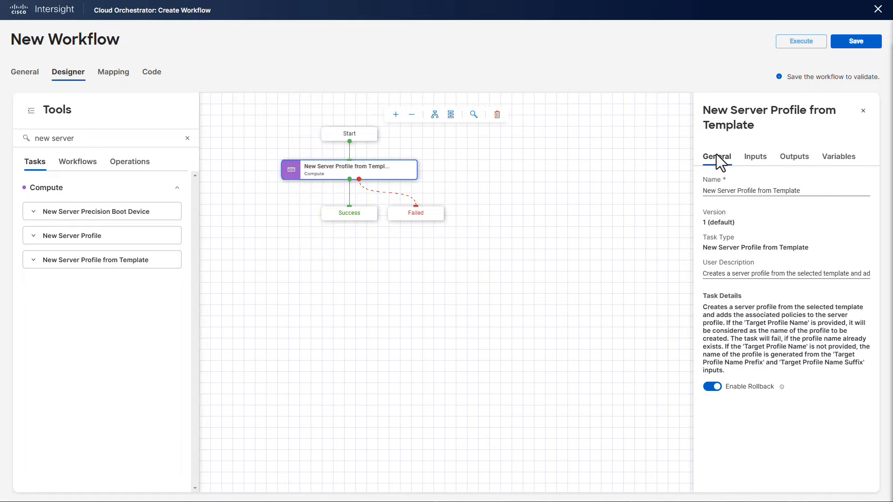
{"action": "left_click", "coordinate": [756, 157]}
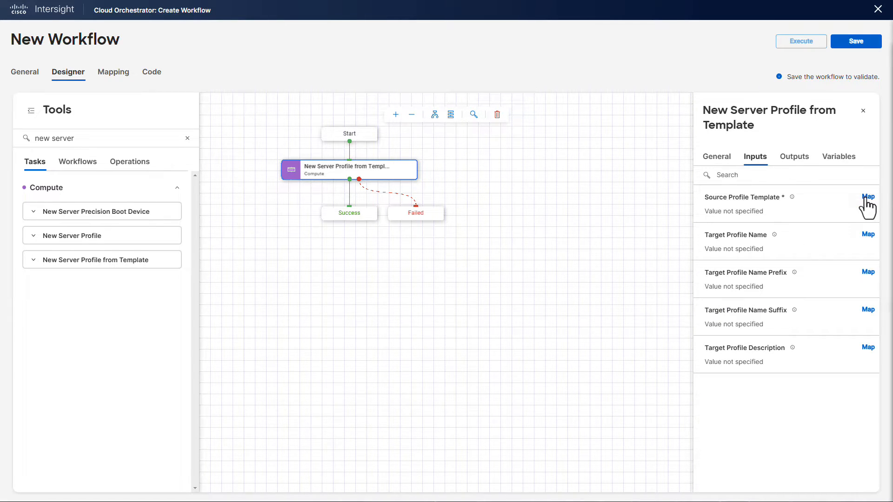
{"action": "left_click", "coordinate": [868, 197]}
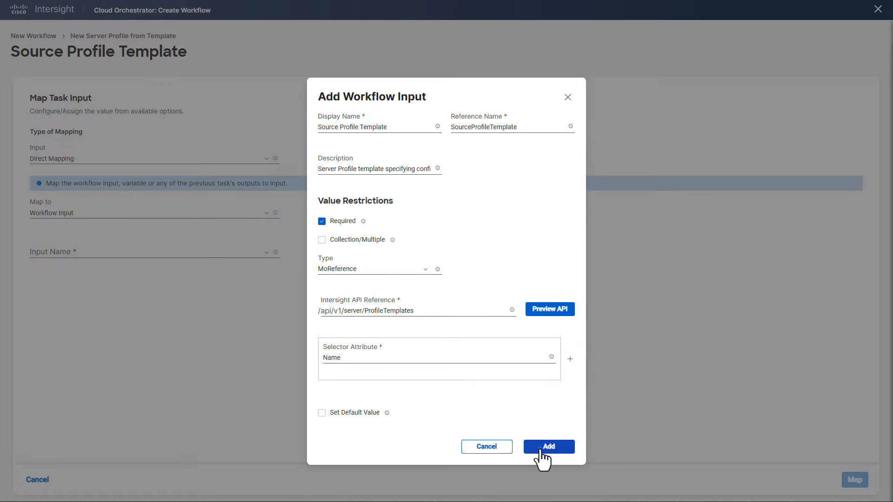
{"action": "left_click", "coordinate": [547, 446]}
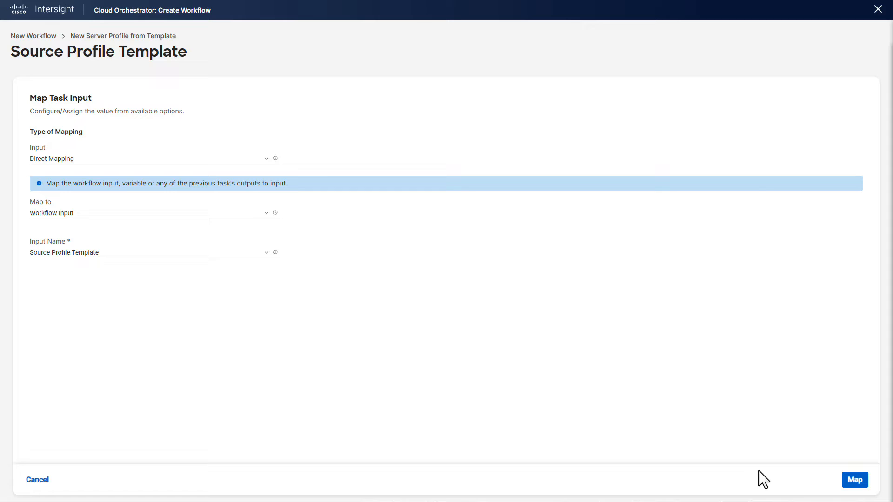
{"action": "left_click", "coordinate": [854, 480]}
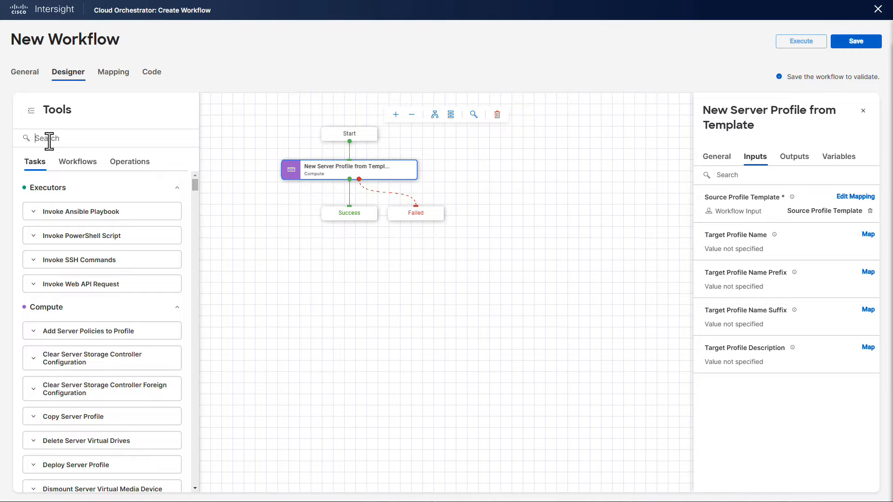
Add Set Server to Server Profile and map Profile to the prior task's Profile output.
{"action": "type", "text": "set server t"}
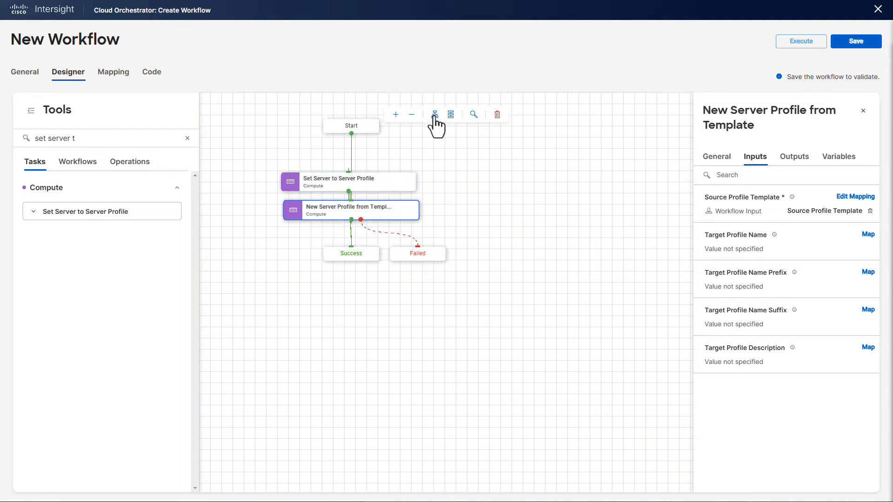
{"action": "left_click", "coordinate": [434, 114]}
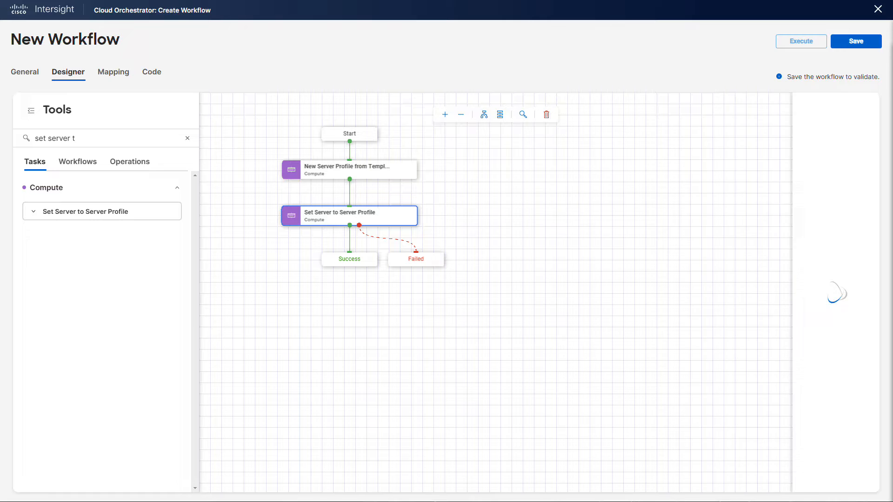
{"action": "left_click", "coordinate": [349, 215]}
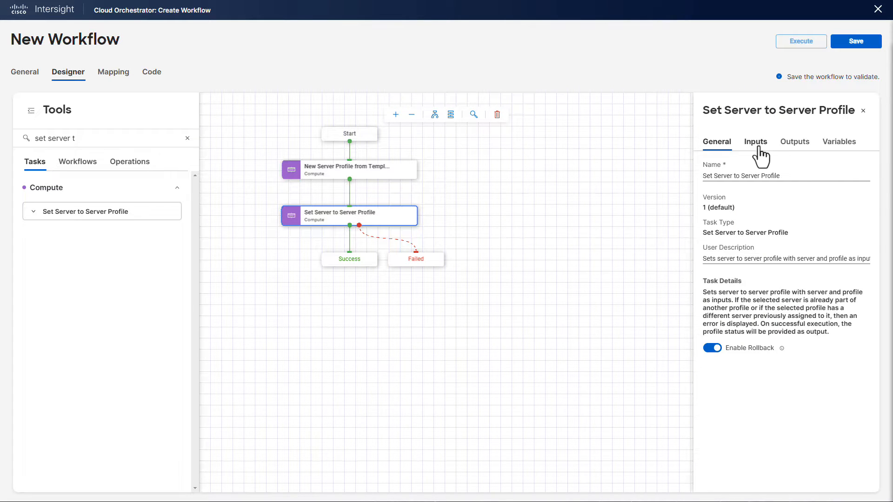
{"action": "left_click", "coordinate": [755, 141]}
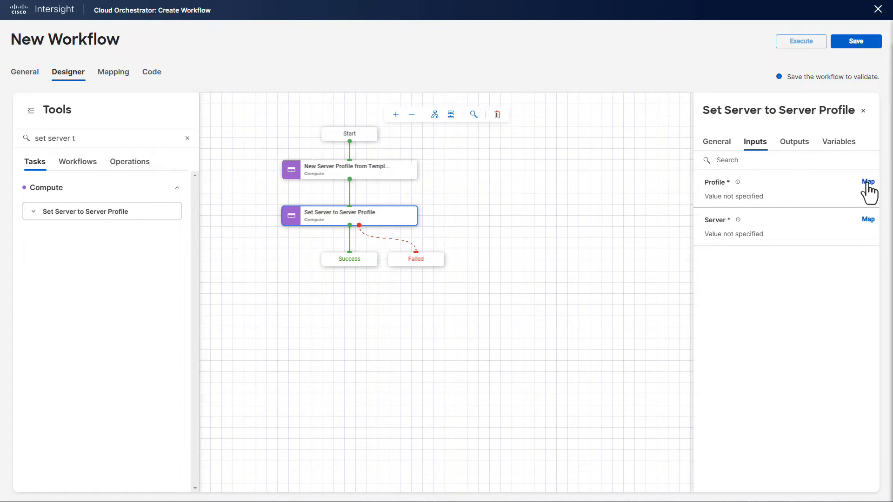
{"action": "left_click", "coordinate": [867, 182]}
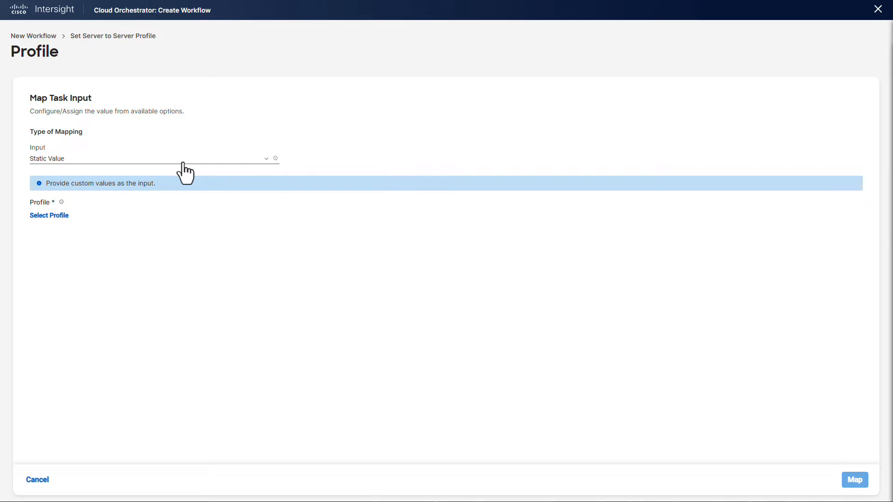
{"action": "left_click", "coordinate": [151, 158]}
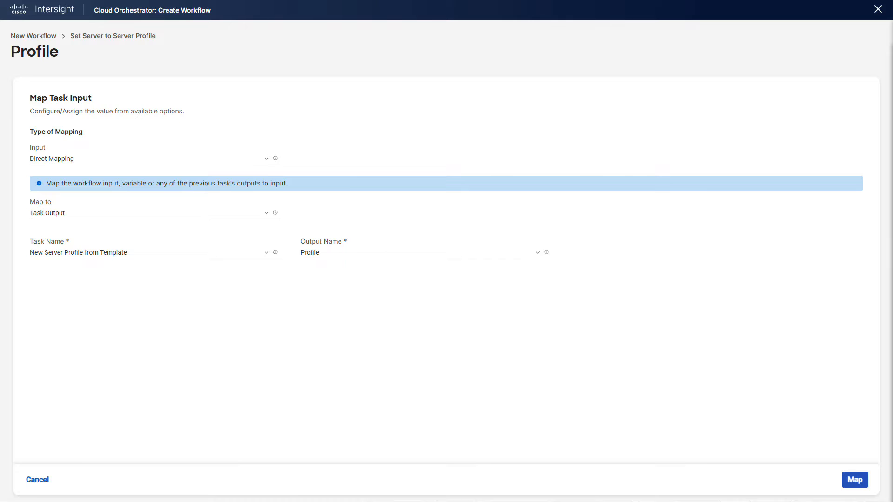
{"action": "left_click", "coordinate": [854, 480]}
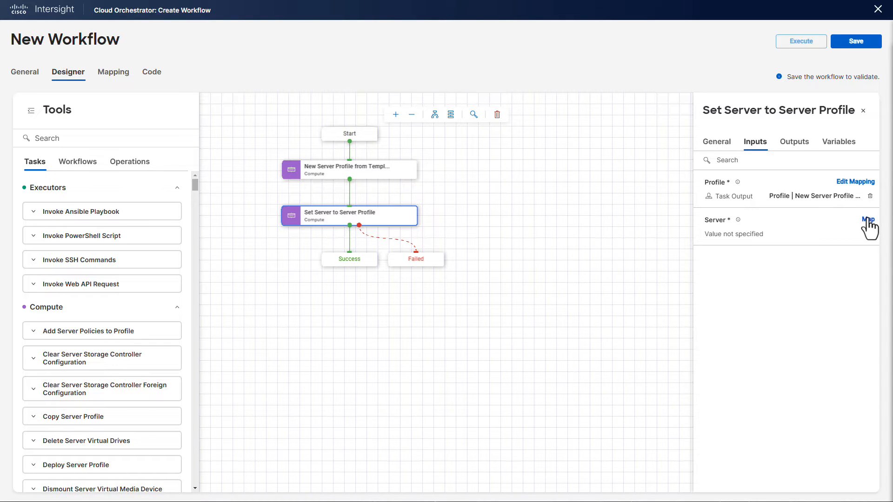
Map Server via Direct Mapping to a new 'Server' workflow input of type MoReference.
{"action": "left_click", "coordinate": [868, 219]}
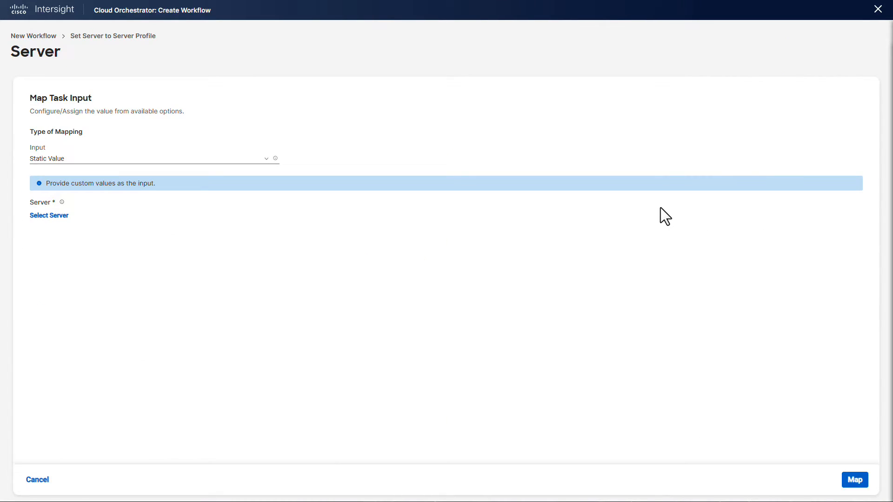
{"action": "left_click", "coordinate": [151, 158]}
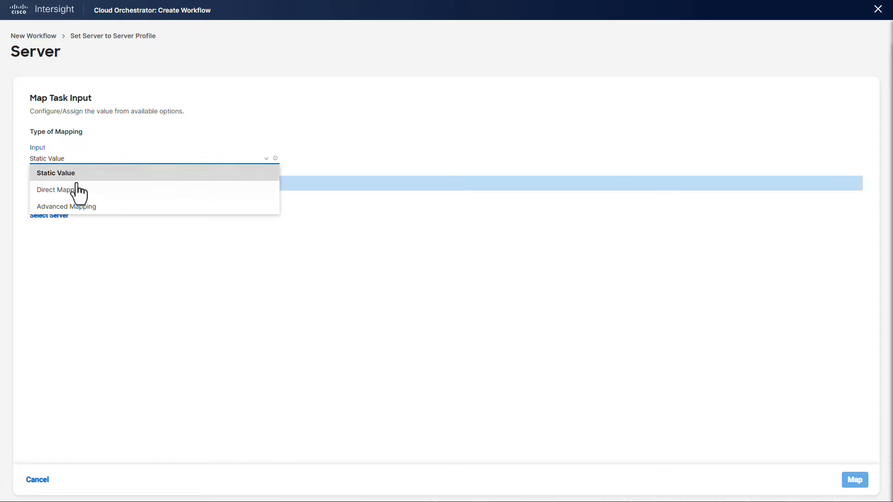
{"action": "left_click", "coordinate": [55, 190]}
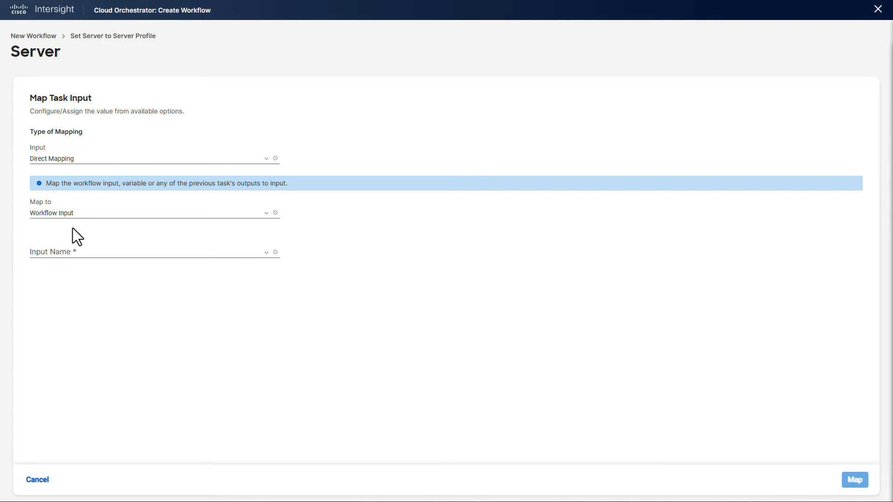
{"action": "left_click", "coordinate": [153, 252]}
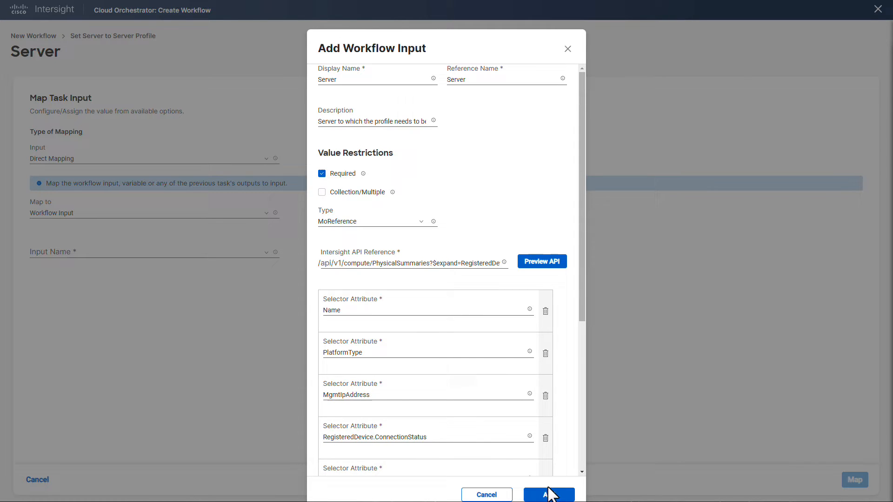
{"action": "left_click", "coordinate": [548, 494]}
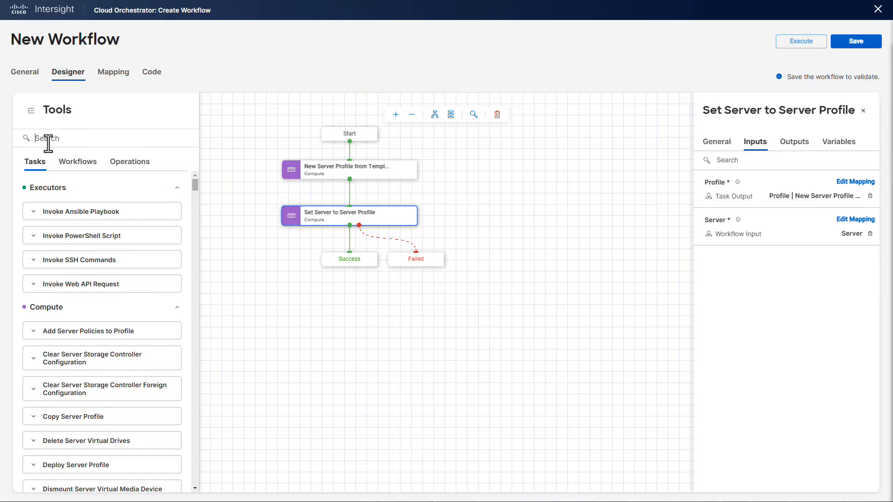
Add Deploy Server Profile and map Profile to New Server Profile from Template's Profile output.
{"action": "type", "text": "deploy"}
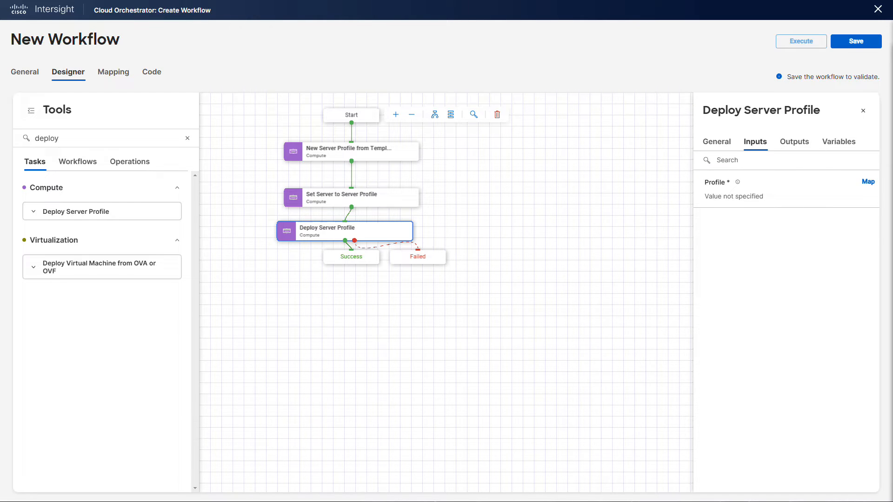
{"action": "left_click", "coordinate": [868, 182]}
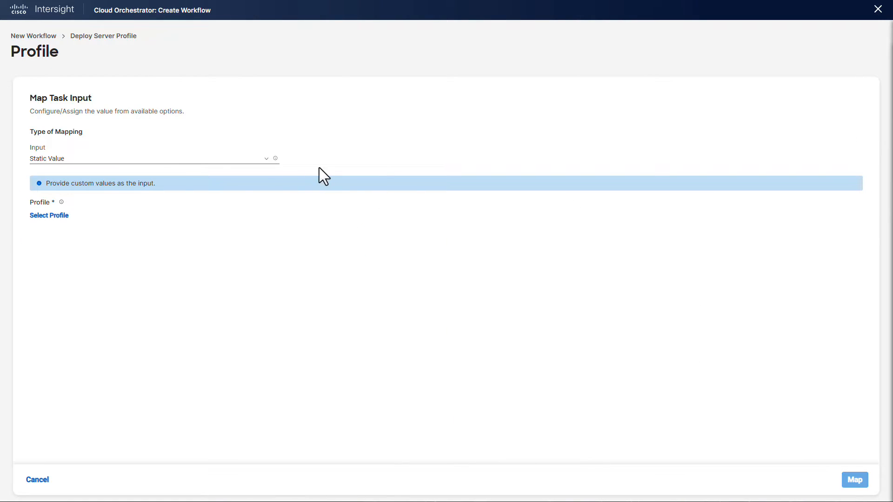
{"action": "left_click", "coordinate": [148, 158]}
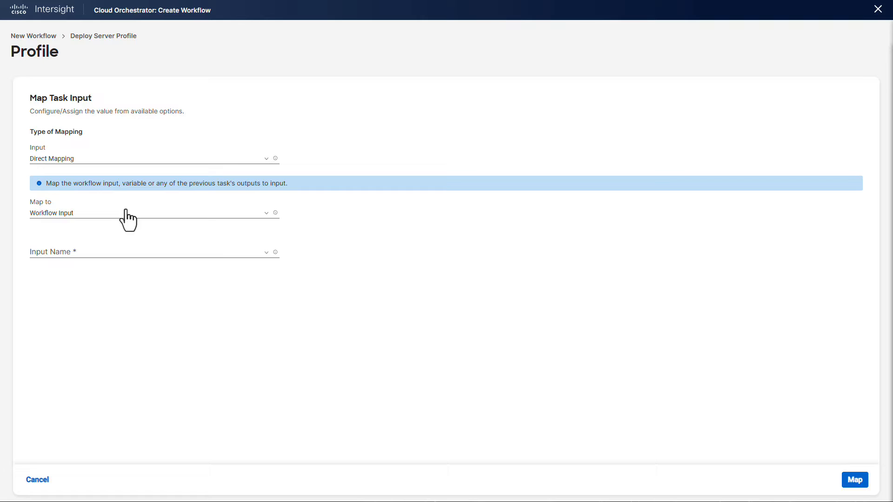
{"action": "left_click", "coordinate": [154, 213]}
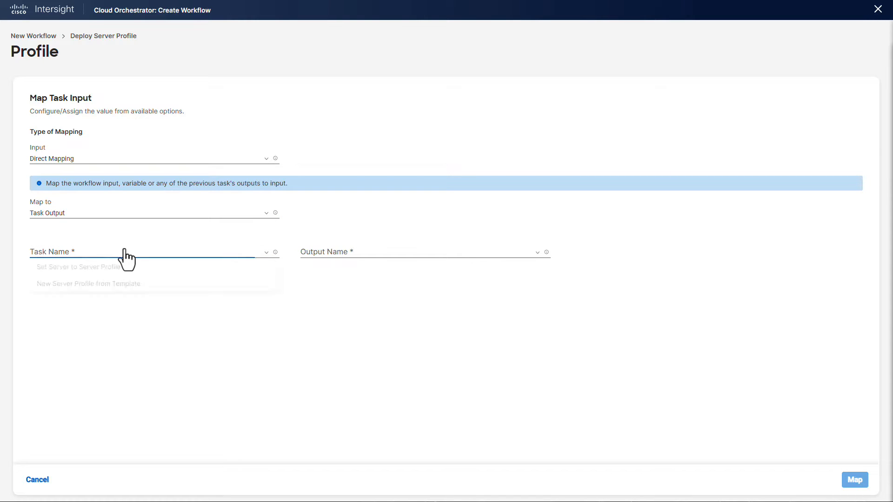
{"action": "left_click", "coordinate": [88, 283]}
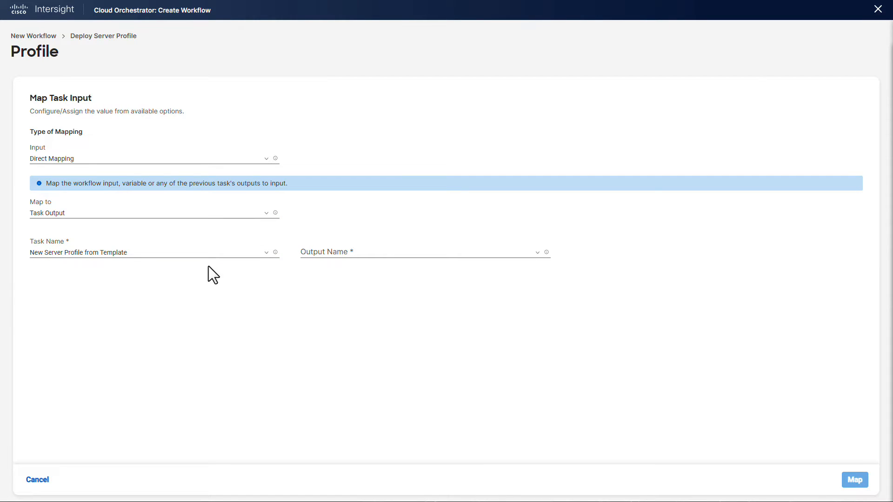
{"action": "left_click", "coordinate": [424, 252]}
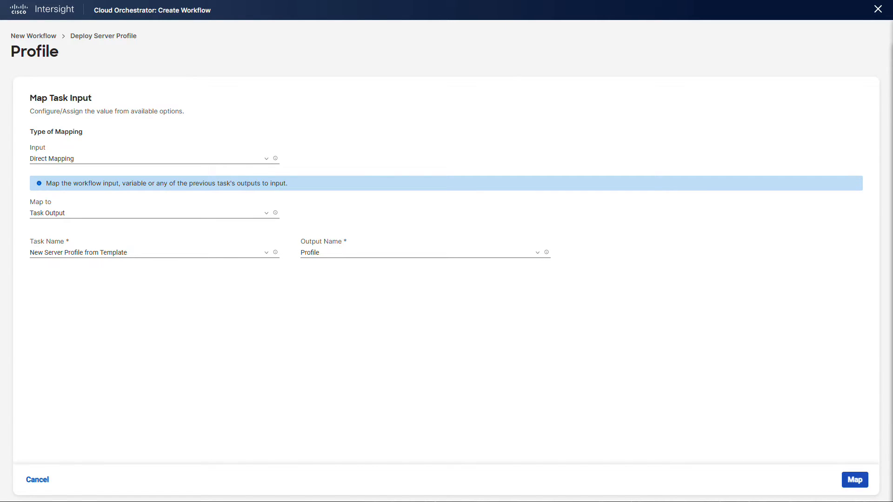
{"action": "left_click", "coordinate": [854, 480]}
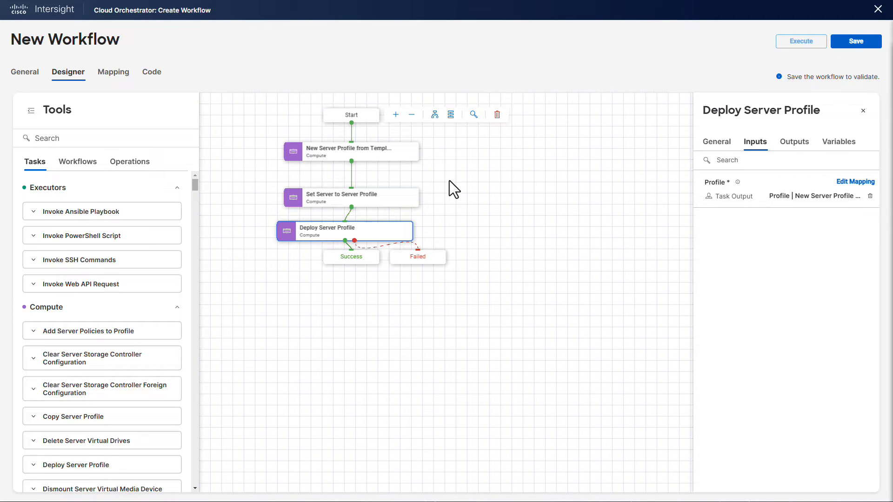
Add the Operating System Install workflow after Deploy Server Profile and map Server to the Server workflow input.
{"action": "left_click", "coordinate": [78, 161]}
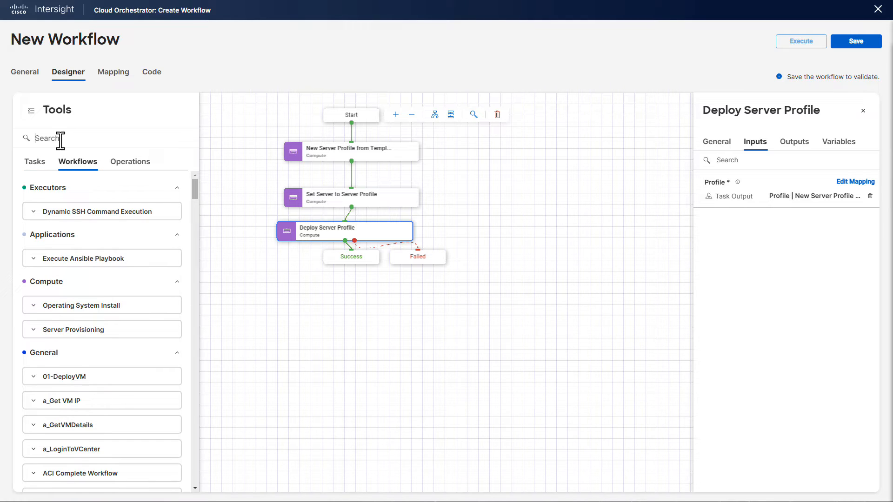
{"action": "type", "text": "operat"}
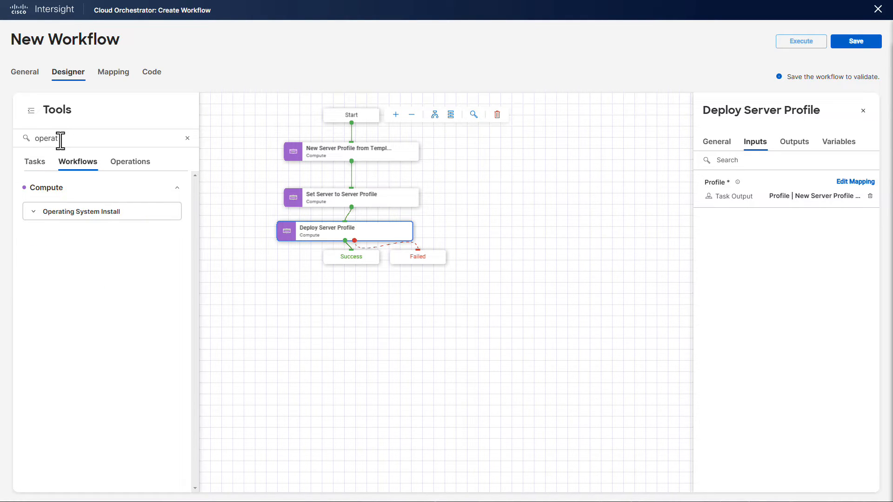
{"action": "left_click_drag", "start_coordinate": [83, 211], "coordinate": [336, 239]}
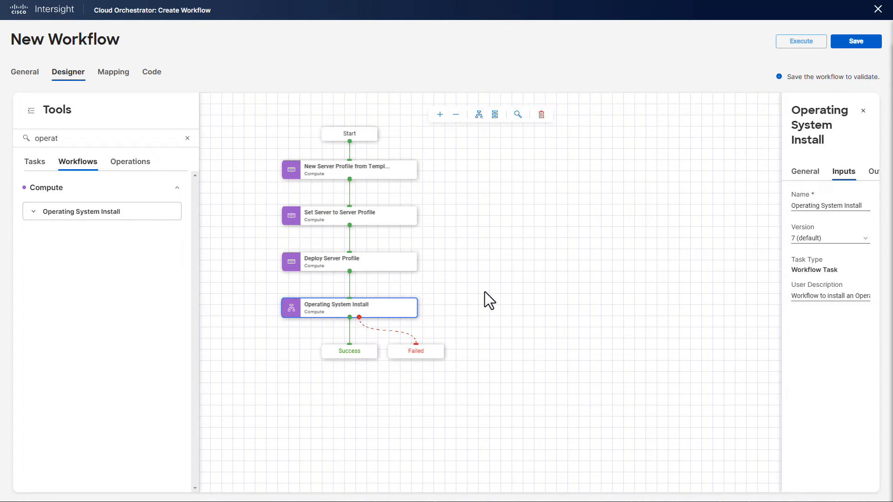
{"action": "left_click", "coordinate": [842, 172]}
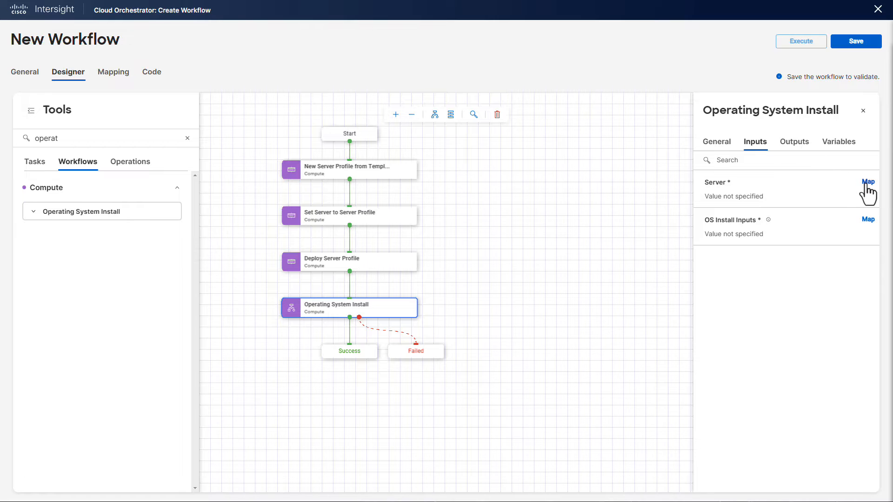
{"action": "left_click", "coordinate": [868, 182]}
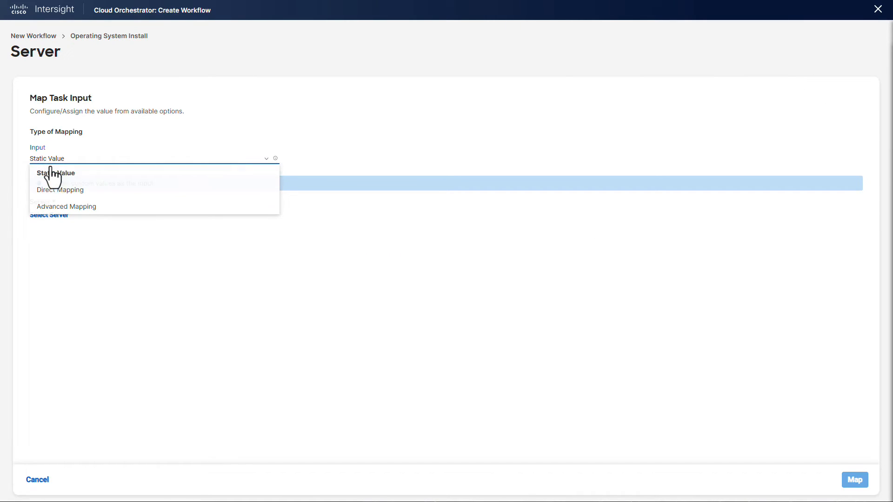
{"action": "left_click", "coordinate": [59, 190]}
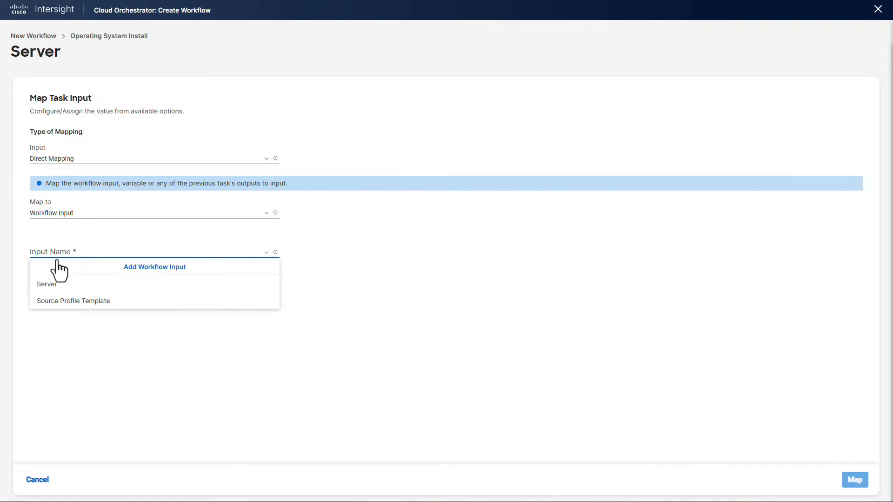
{"action": "mouse_move", "coordinate": [46, 284]}
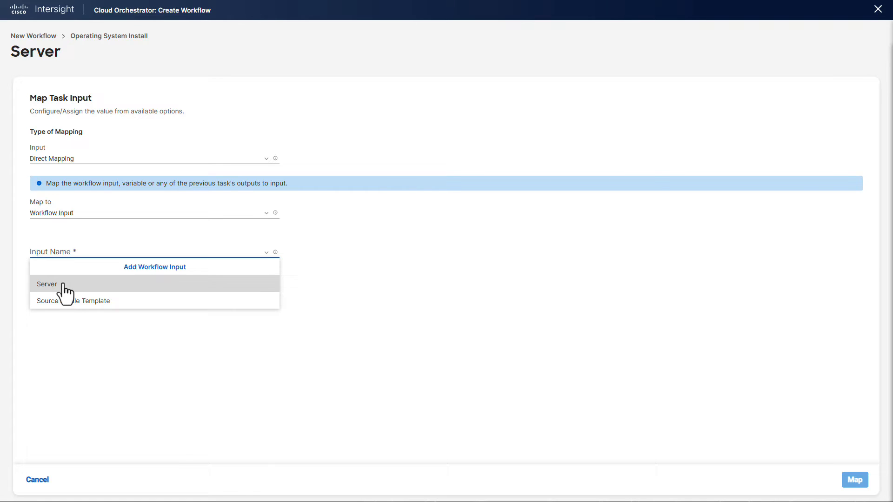
{"action": "left_click", "coordinate": [47, 284]}
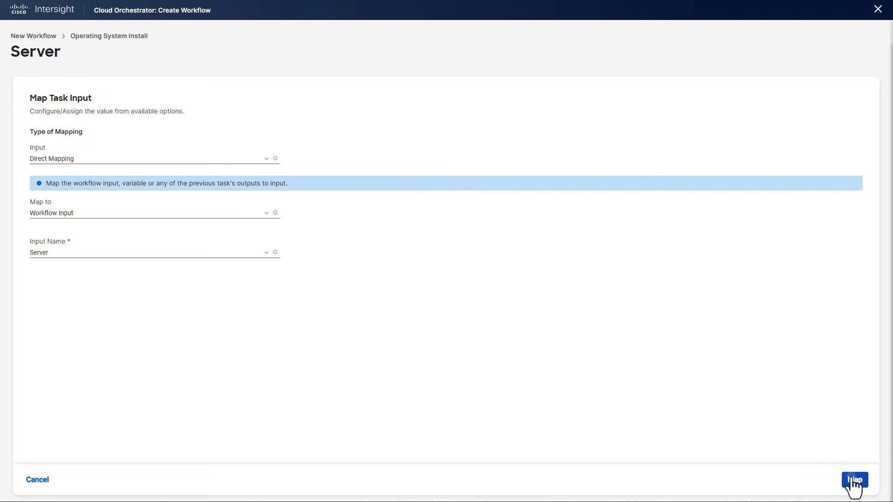
{"action": "left_click", "coordinate": [853, 479]}
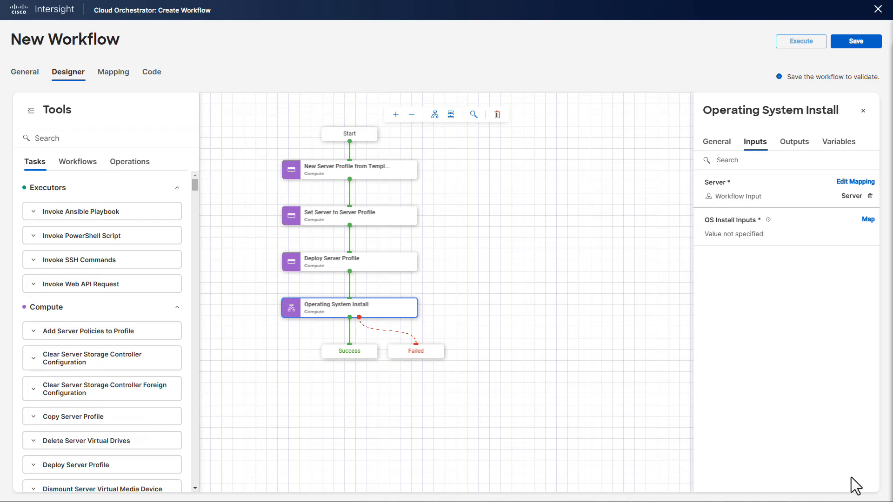
Map OS Install Inputs directly to a new OS Install Inputs workflow input.
{"action": "left_click", "coordinate": [867, 220]}
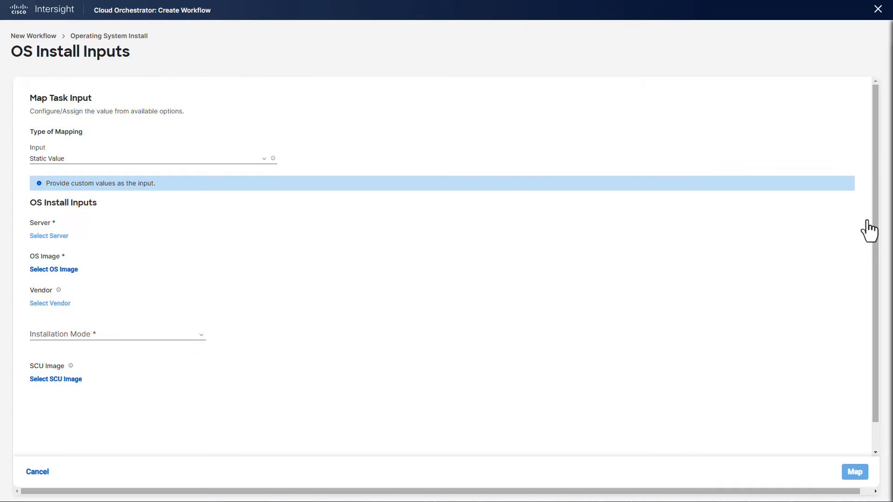
{"action": "left_click", "coordinate": [147, 158]}
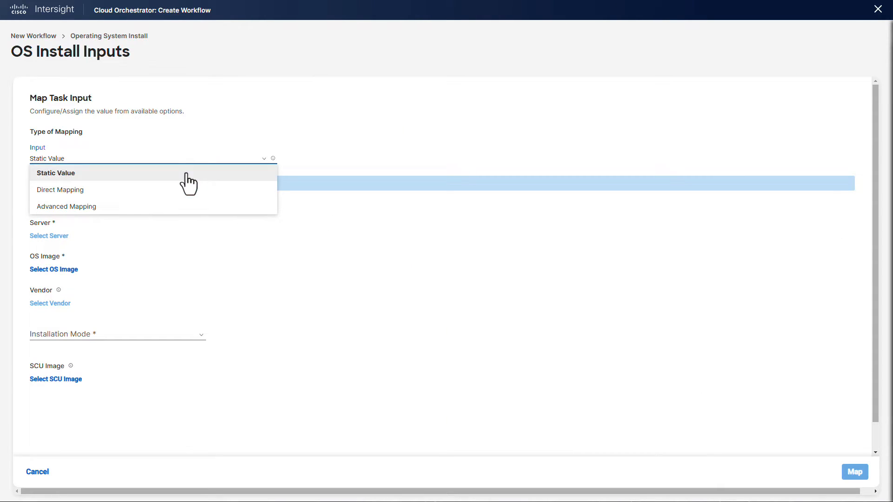
{"action": "left_click", "coordinate": [59, 190]}
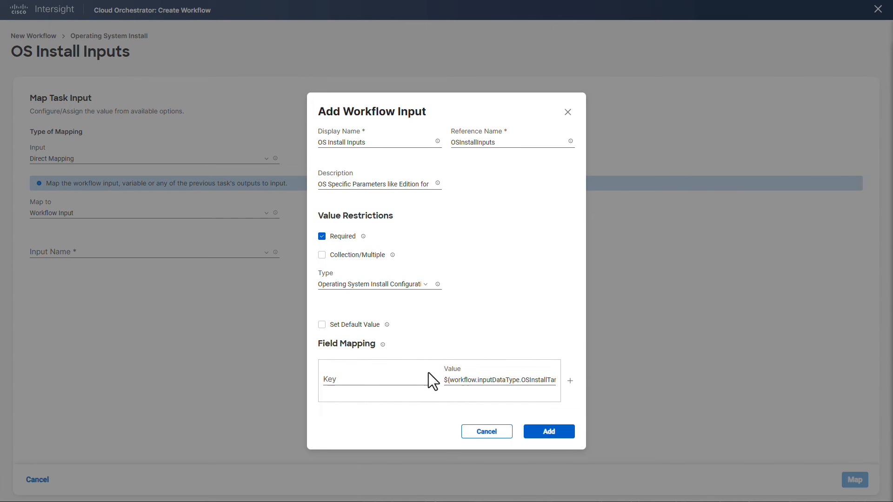
{"action": "left_click", "coordinate": [547, 431]}
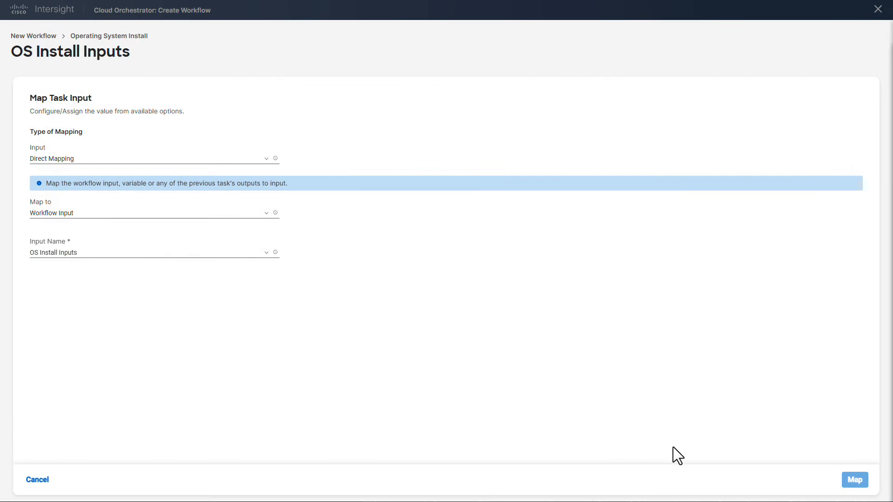
{"action": "left_click", "coordinate": [854, 480]}
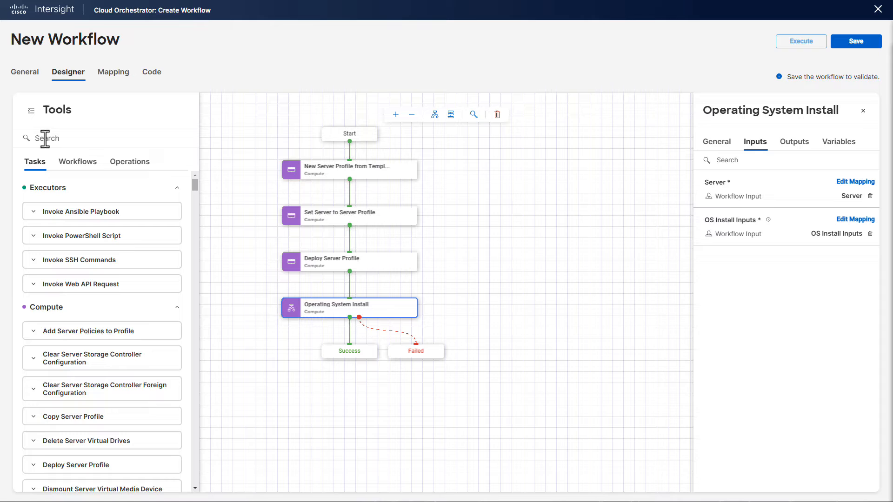
Add a Sleep Task with Sleep Time in Seconds set to a static value of 600.
{"action": "type", "text": "sleep"}
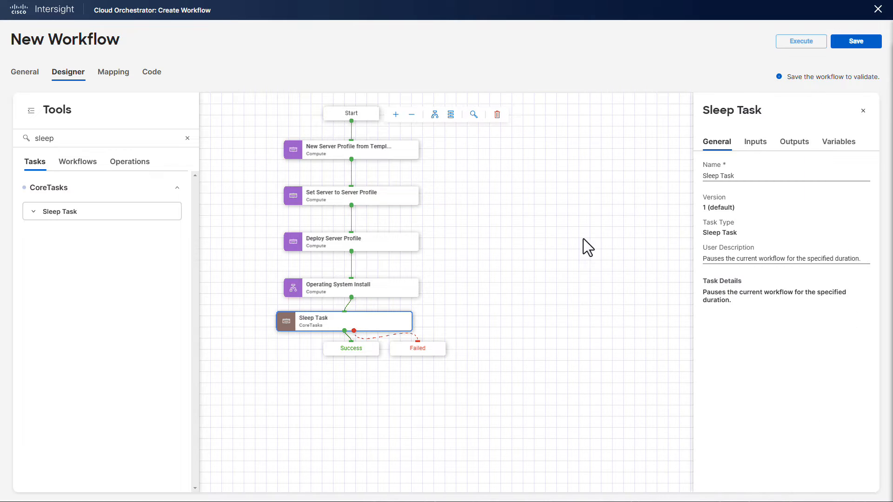
{"action": "left_click", "coordinate": [756, 142]}
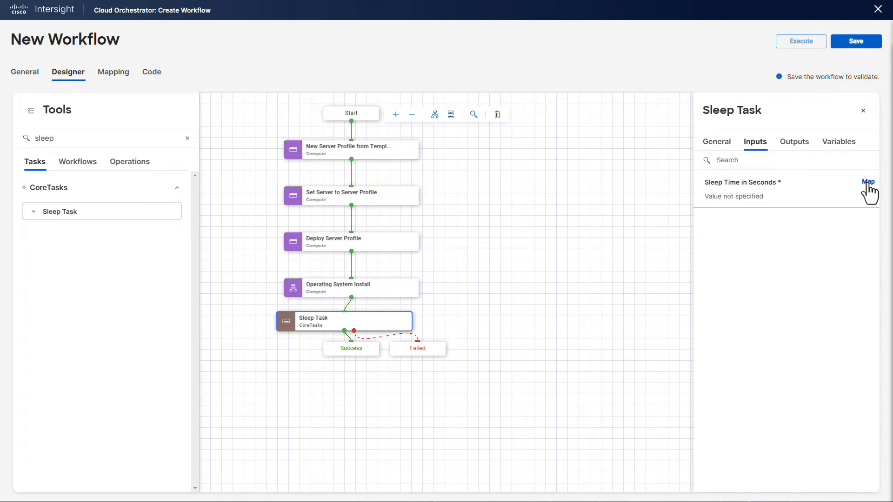
{"action": "left_click", "coordinate": [869, 182]}
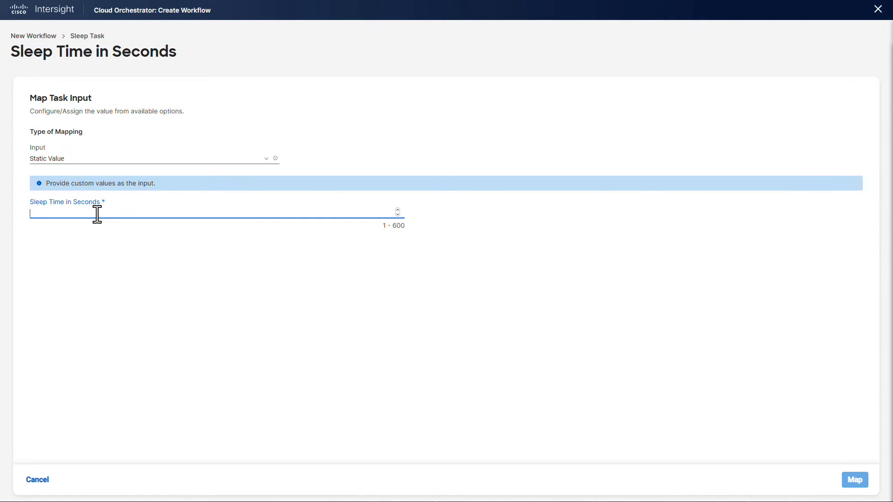
{"action": "type", "text": "600"}
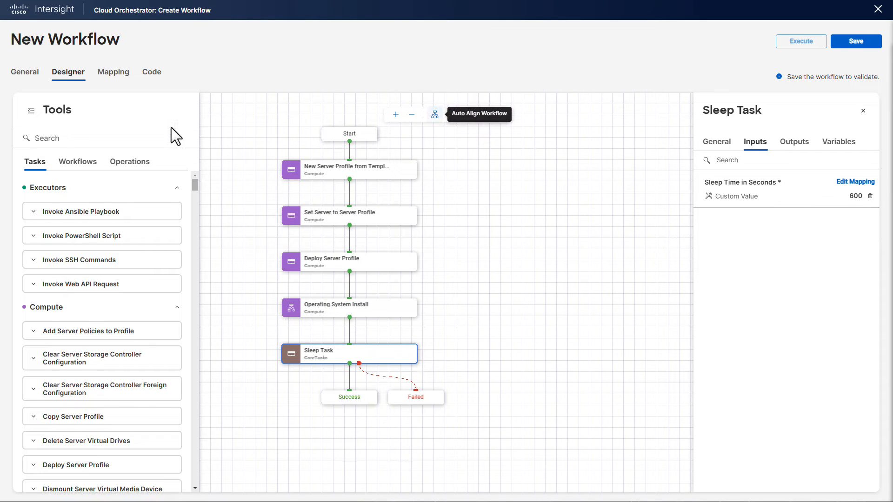
Add New Hypervisor Host and map Hypervisor Manager to a workflow input of the same name.
{"action": "type", "text": "new"}
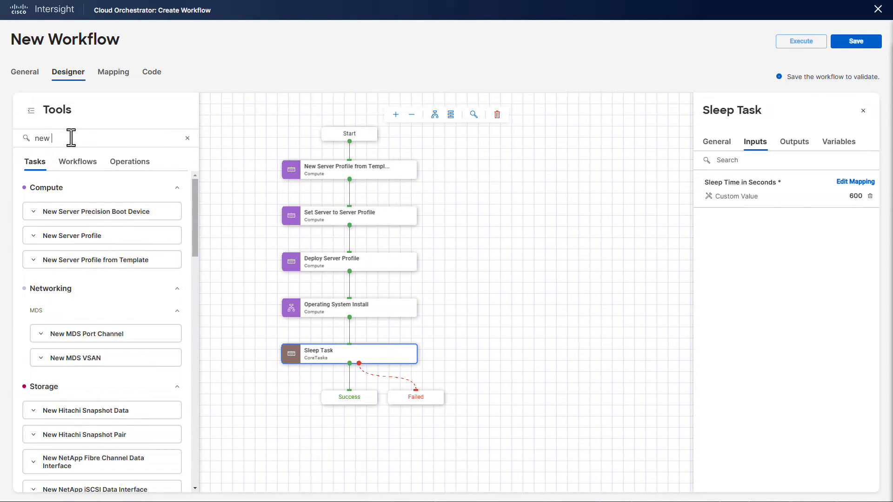
{"action": "type", "text": "hype"}
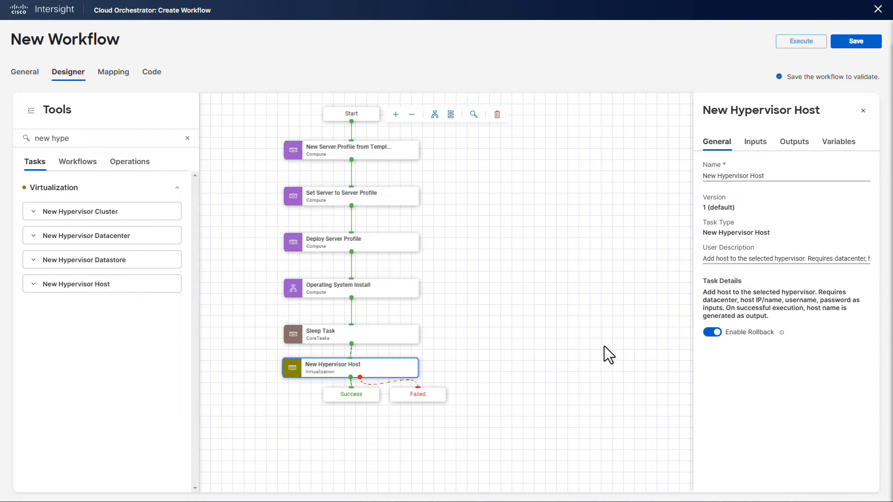
{"action": "left_click", "coordinate": [755, 141]}
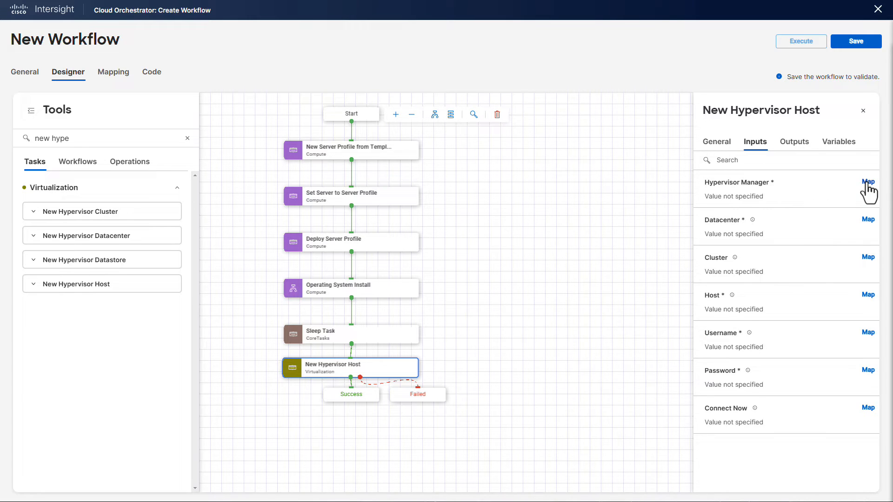
{"action": "left_click", "coordinate": [868, 182]}
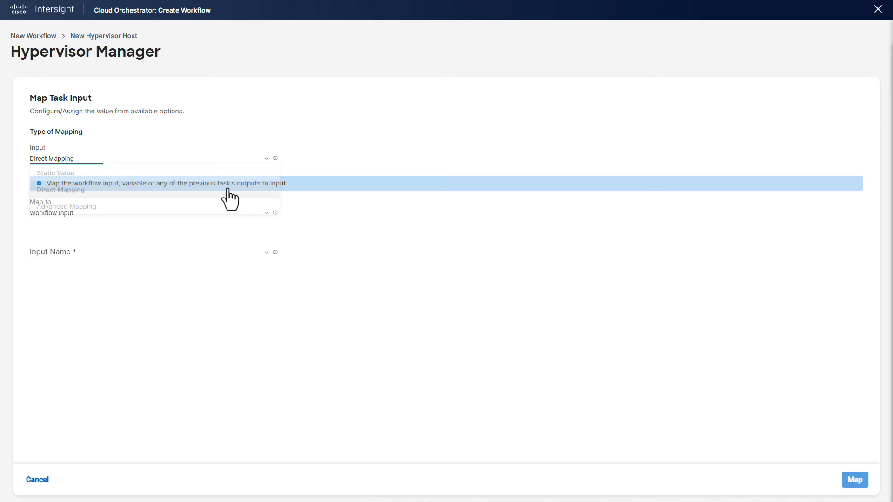
{"action": "left_click", "coordinate": [153, 253]}
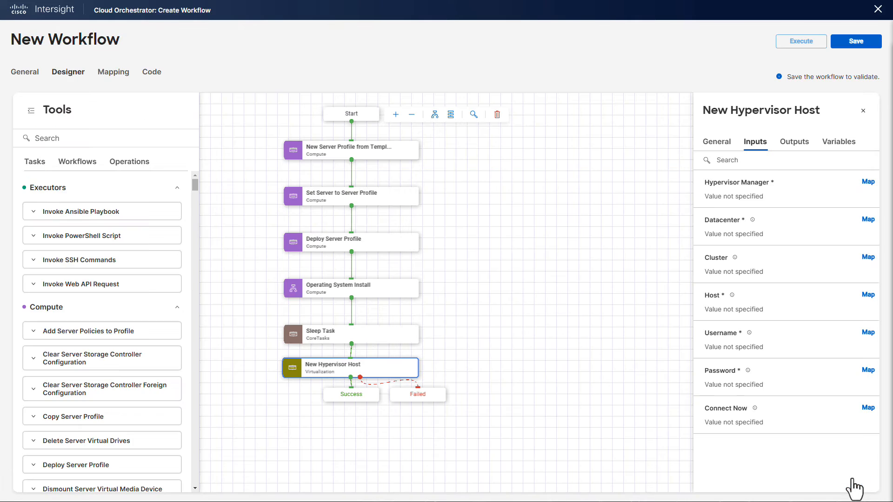
Map Datacenter and Cluster to newly added workflow inputs of the same names.
{"action": "left_click", "coordinate": [868, 219]}
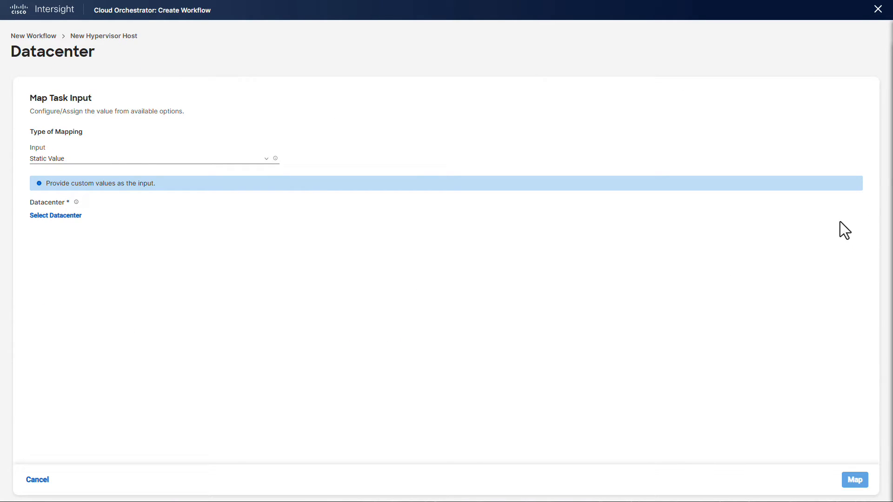
{"action": "left_click", "coordinate": [153, 252]}
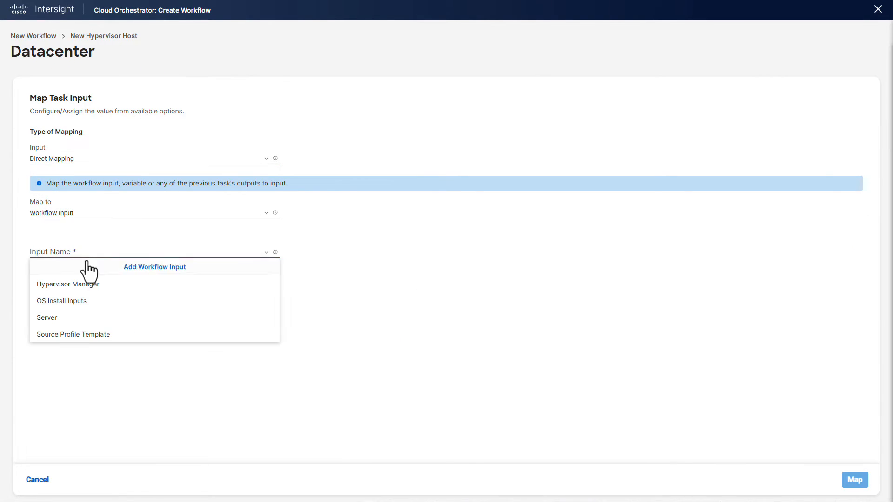
{"action": "left_click", "coordinate": [154, 267]}
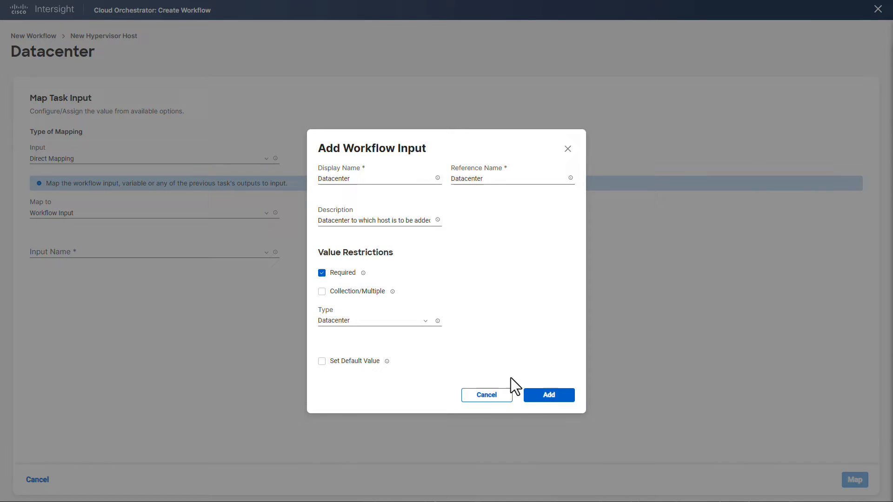
{"action": "left_click", "coordinate": [547, 394]}
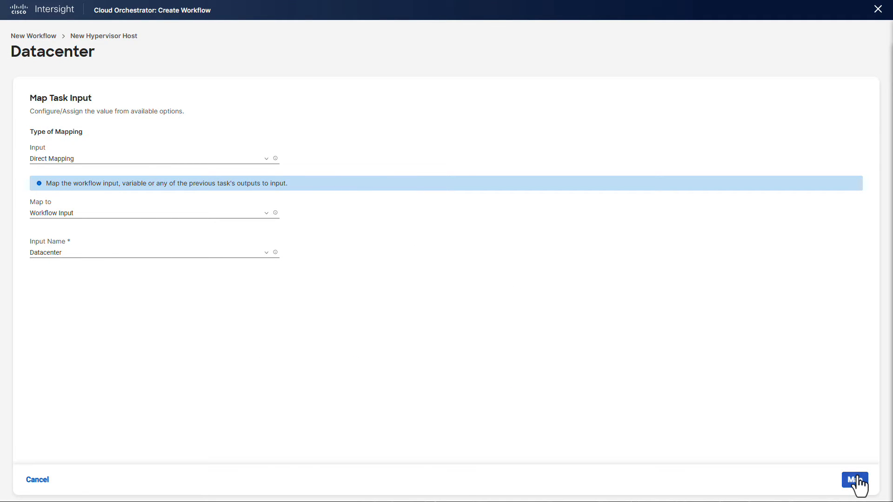
{"action": "left_click", "coordinate": [854, 480]}
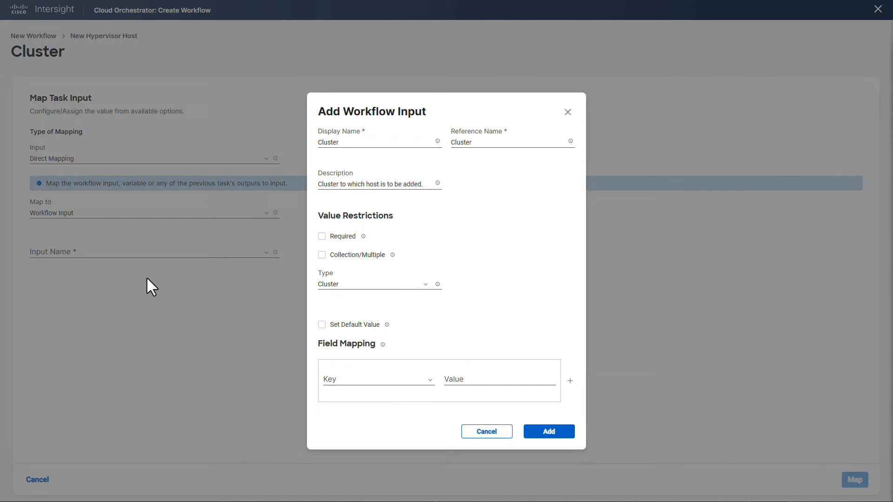
{"action": "left_click", "coordinate": [547, 431]}
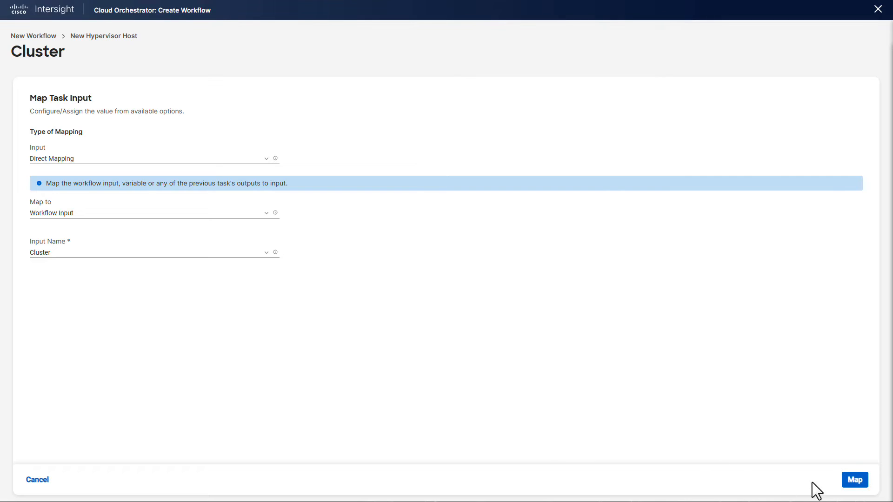
{"action": "left_click", "coordinate": [854, 480]}
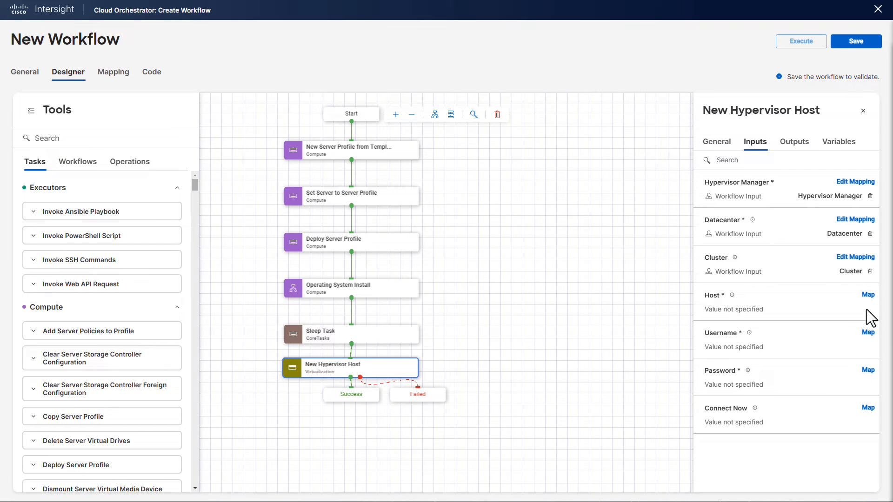
Map Host to OS Install Inputs' Answers.IPV4 Configuration.IP address field.
{"action": "left_click", "coordinate": [868, 295]}
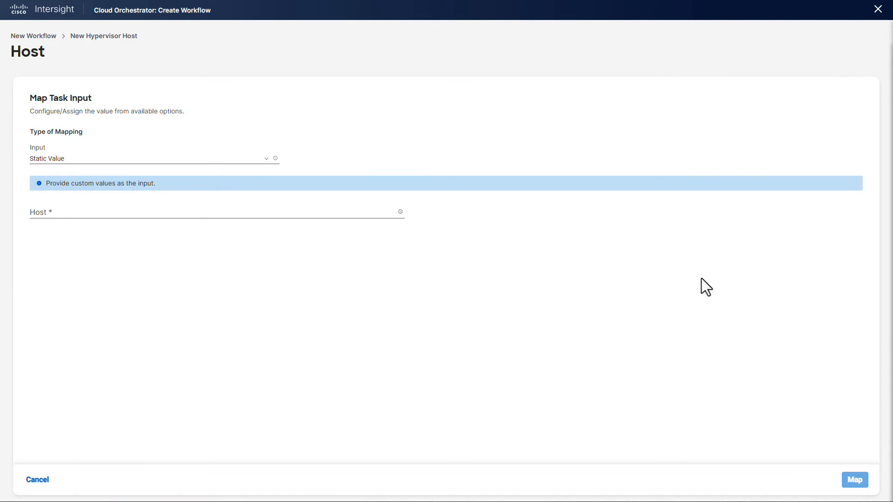
{"action": "left_click", "coordinate": [148, 158]}
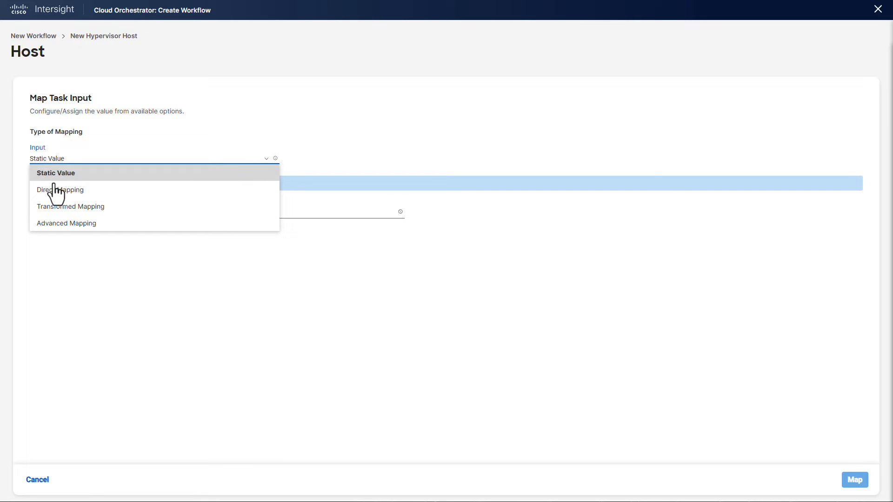
{"action": "left_click", "coordinate": [61, 190]}
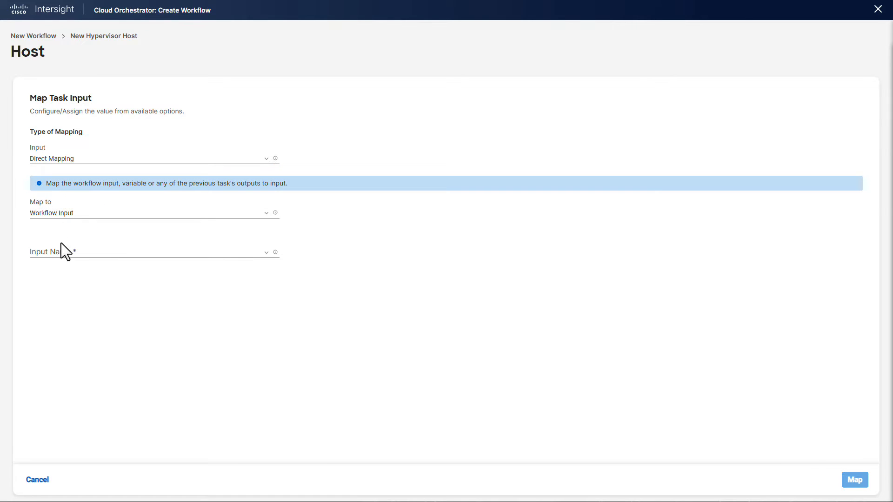
{"action": "left_click", "coordinate": [153, 252]}
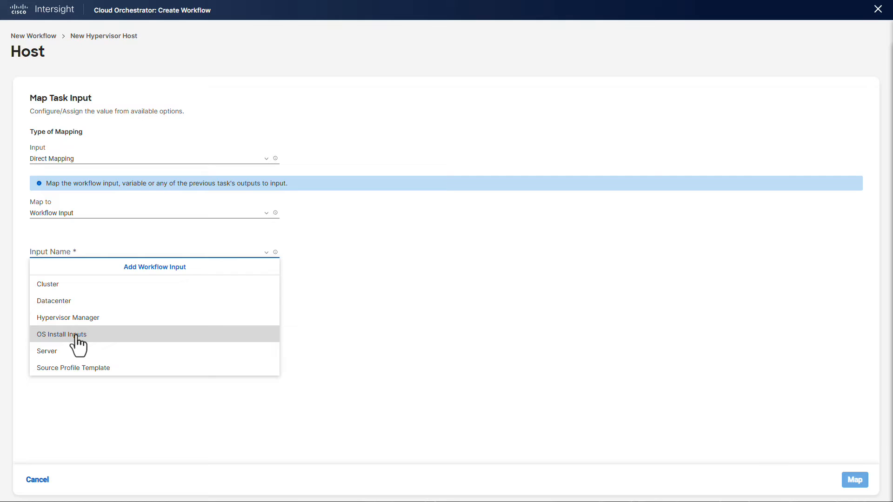
{"action": "left_click", "coordinate": [61, 333]}
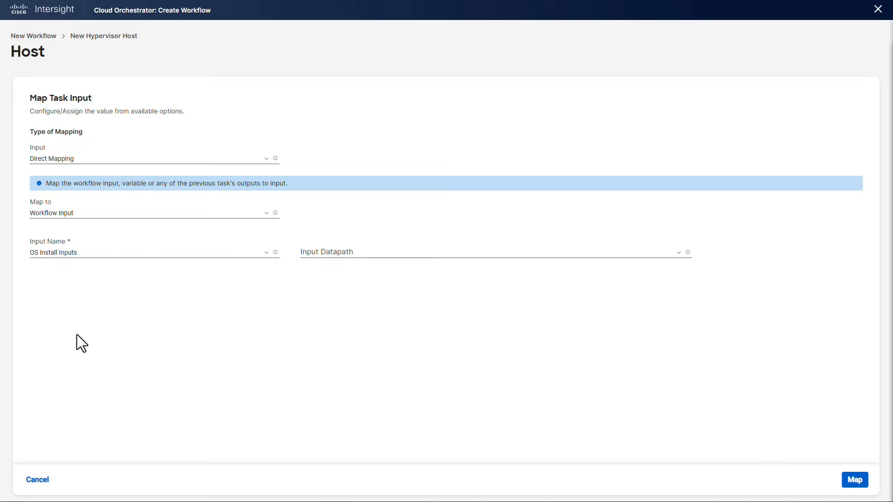
{"action": "left_click", "coordinate": [495, 252]}
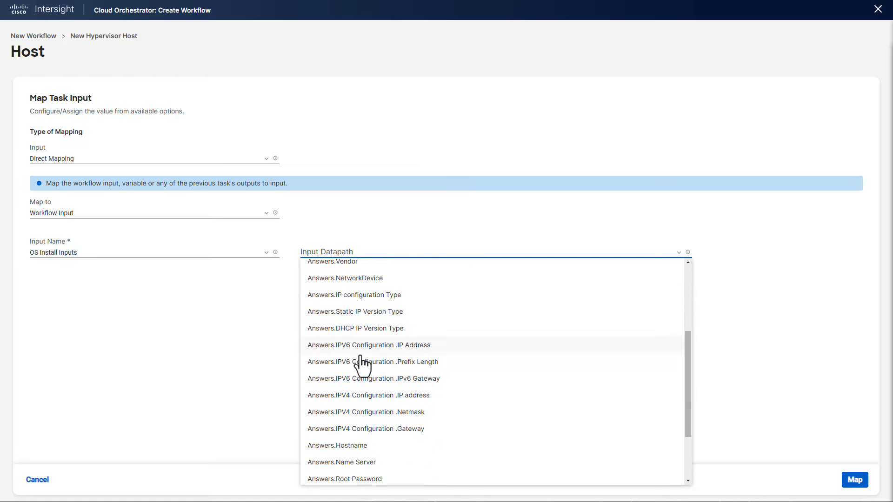
{"action": "mouse_move", "coordinate": [371, 395]}
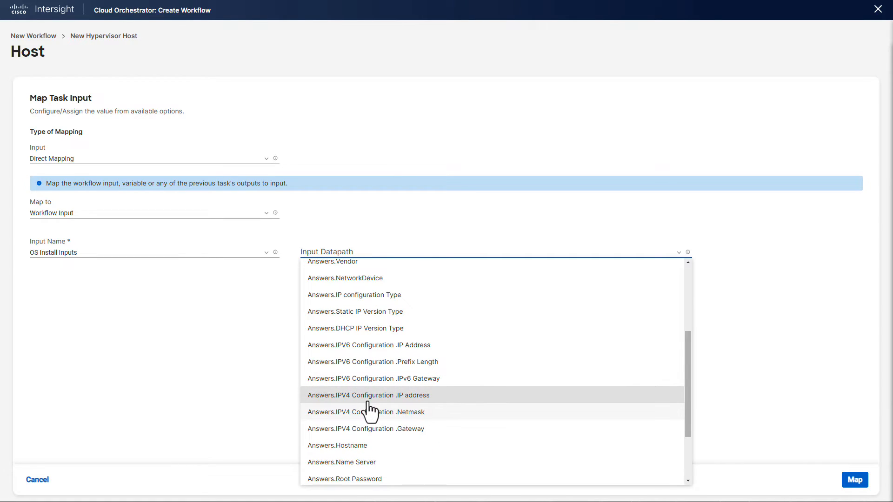
{"action": "left_click", "coordinate": [369, 395]}
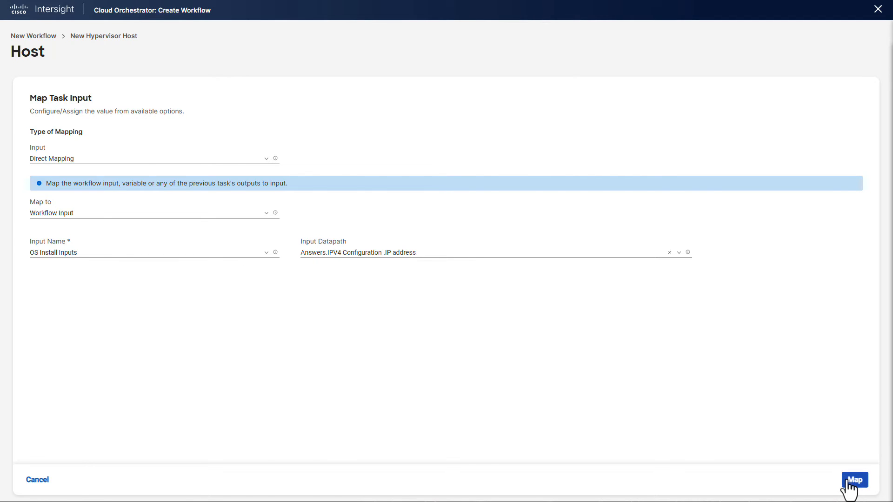
{"action": "left_click", "coordinate": [854, 480]}
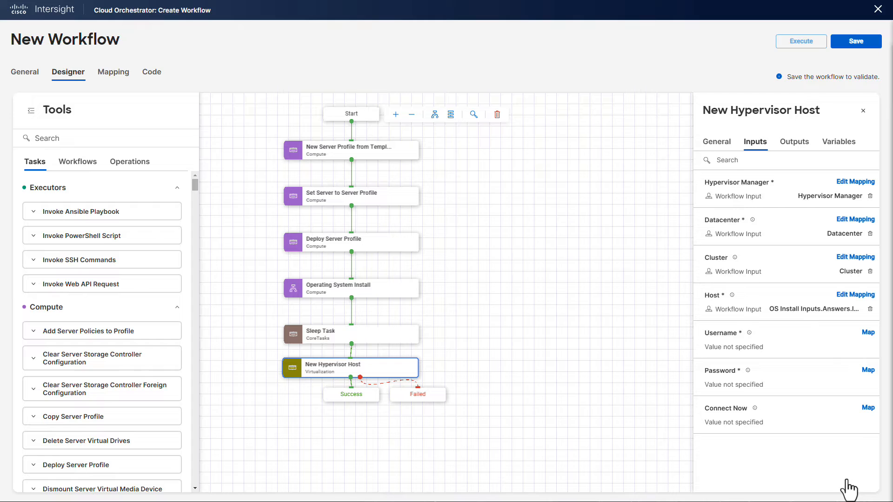
{"action": "left_click", "coordinate": [867, 333]}
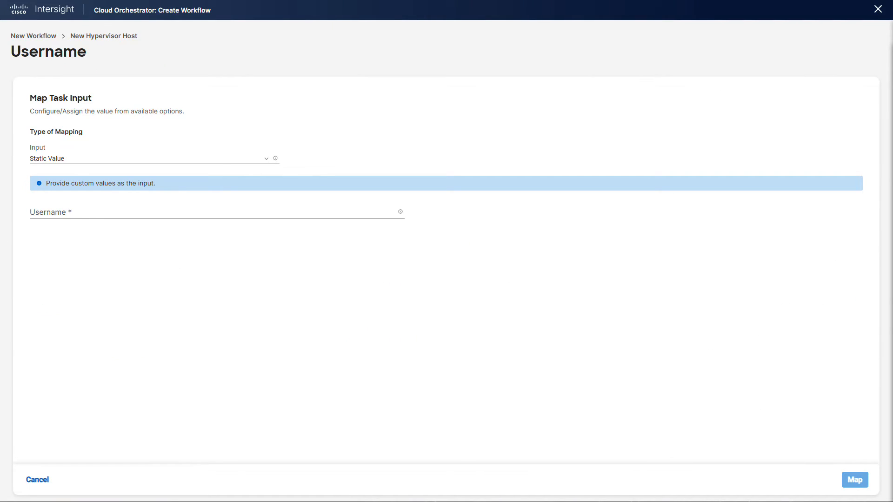
Set Username to the static value 'root'.
{"action": "type", "text": "root"}
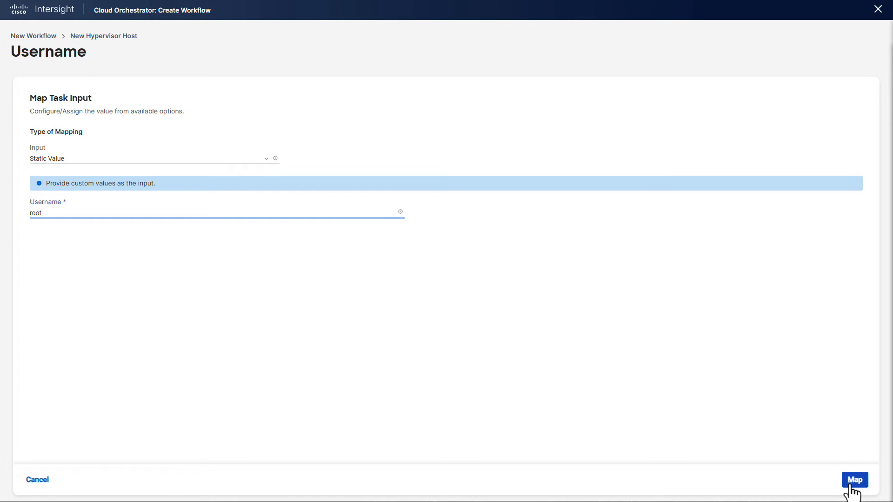
{"action": "left_click", "coordinate": [854, 480]}
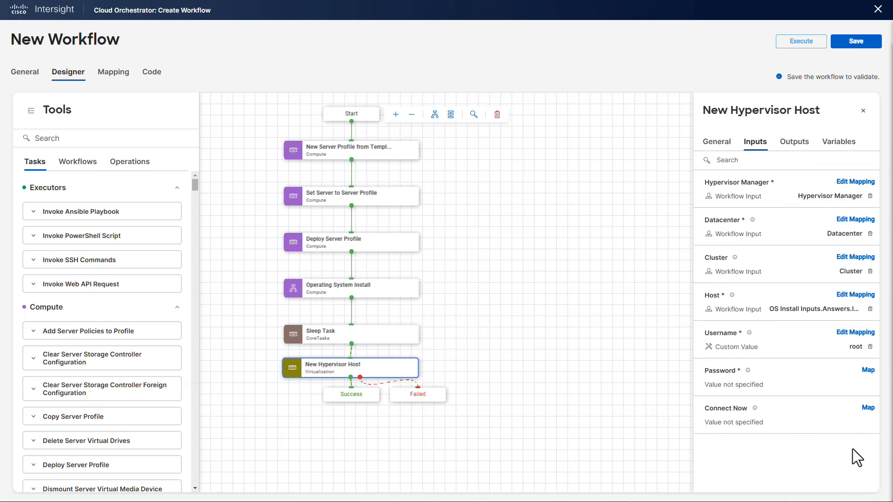
Map Password to the root password field inside the OS Install Inputs workflow input.
{"action": "left_click", "coordinate": [868, 370]}
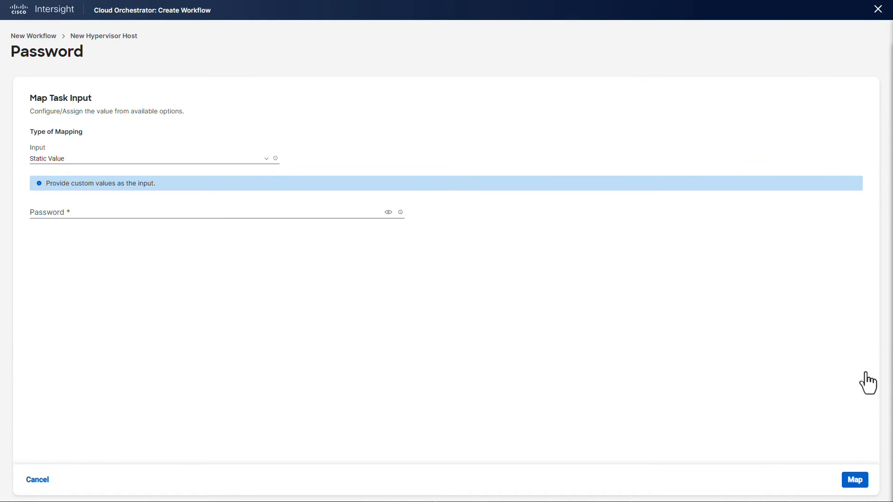
{"action": "left_click", "coordinate": [148, 158]}
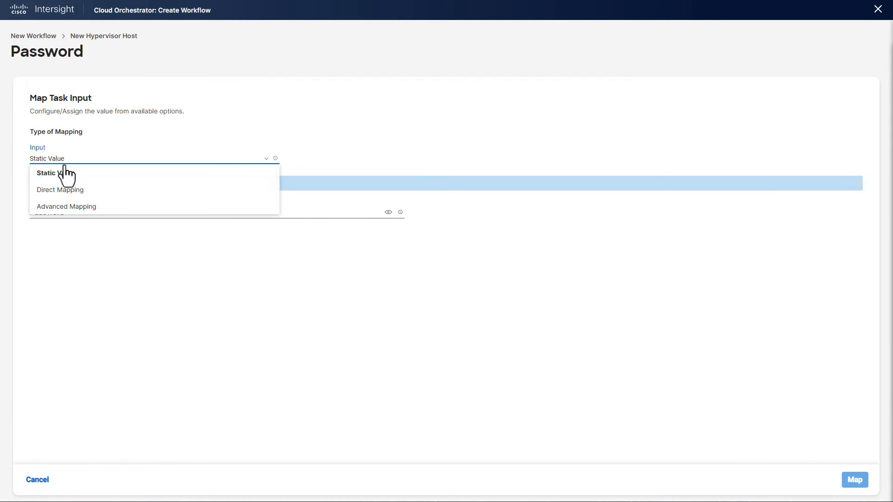
{"action": "left_click", "coordinate": [59, 190]}
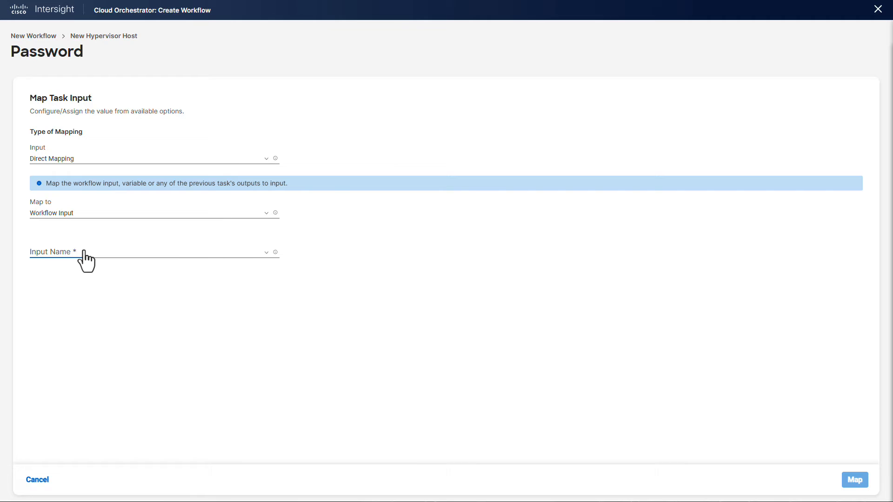
{"action": "left_click", "coordinate": [151, 252]}
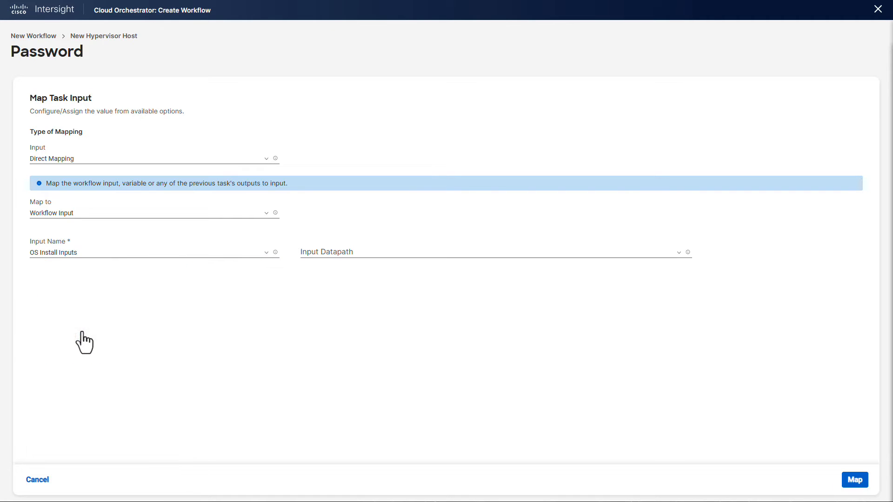
{"action": "left_click", "coordinate": [491, 253]}
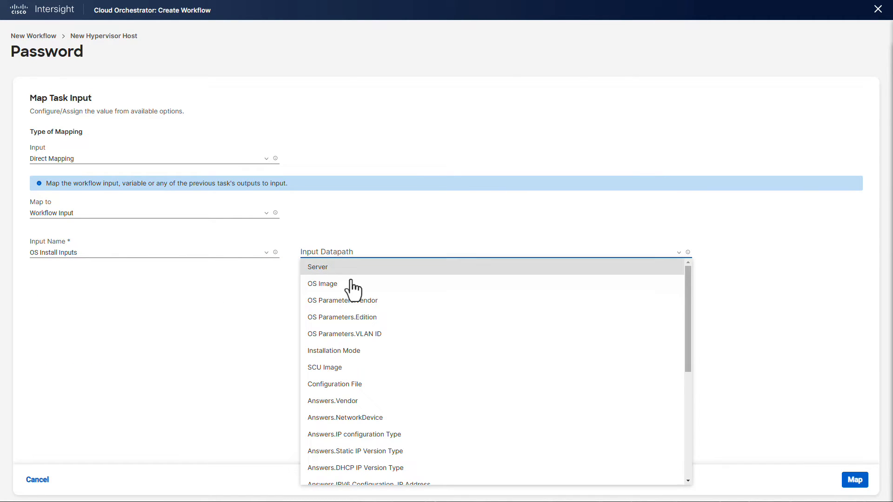
{"action": "scroll", "scroll_direction": "down", "scroll_amount": 3}
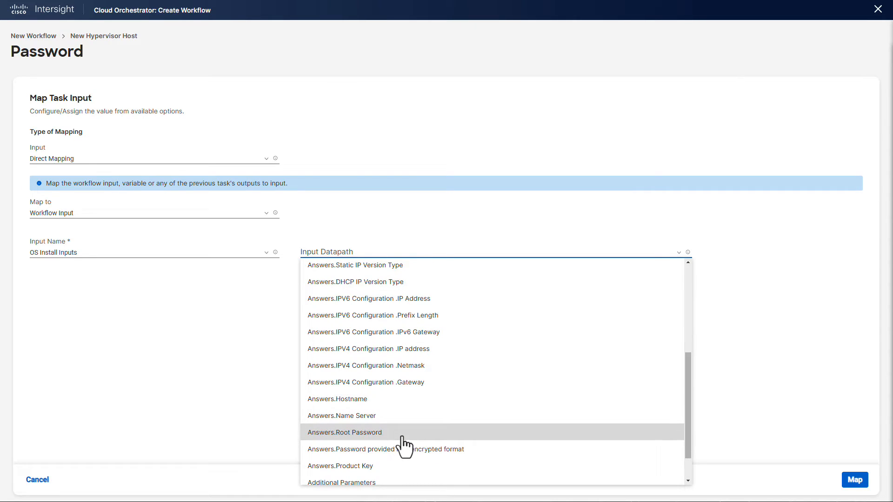
{"action": "left_click", "coordinate": [344, 433]}
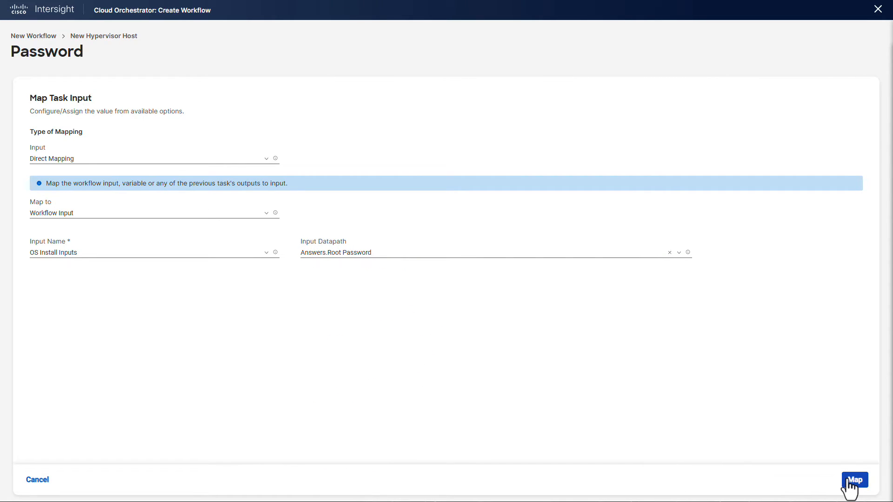
{"action": "left_click", "coordinate": [854, 480]}
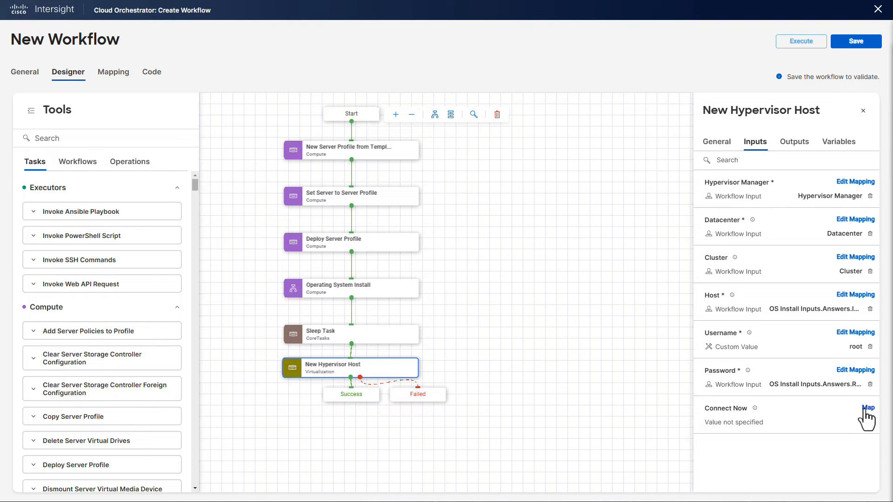
Map the Connect Now input to the static value true.
{"action": "left_click", "coordinate": [868, 407]}
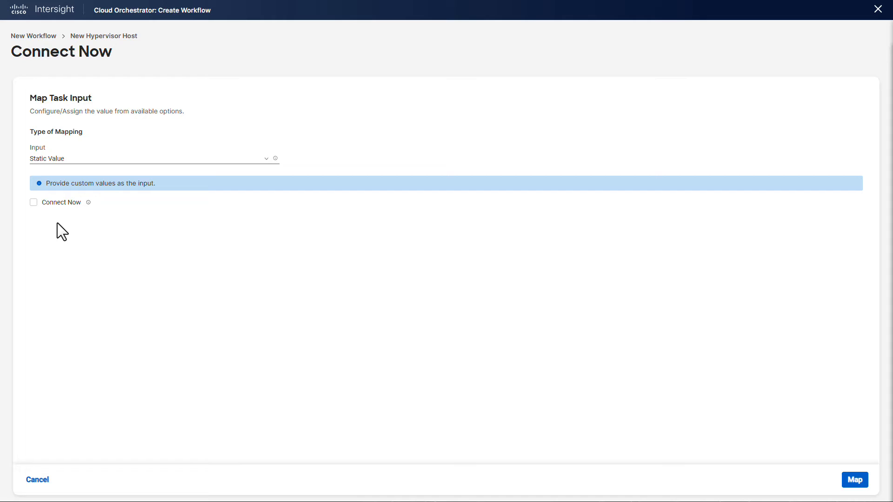
{"action": "left_click", "coordinate": [33, 202]}
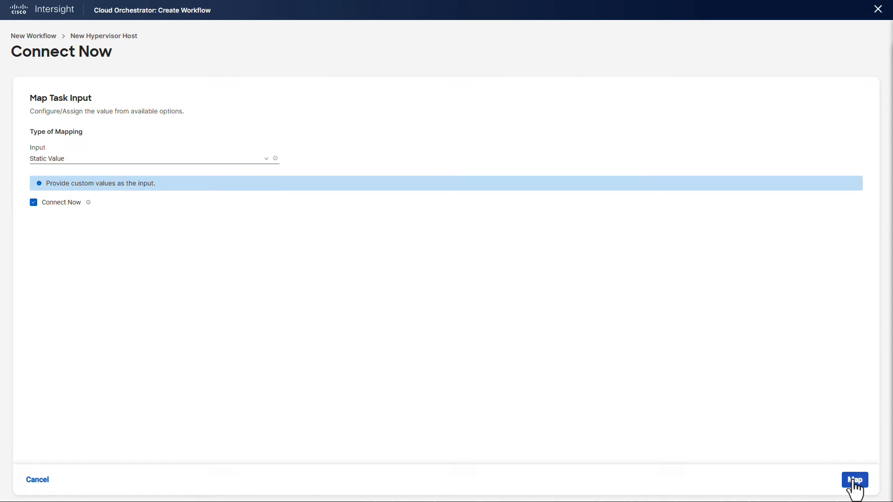
{"action": "left_click", "coordinate": [854, 480]}
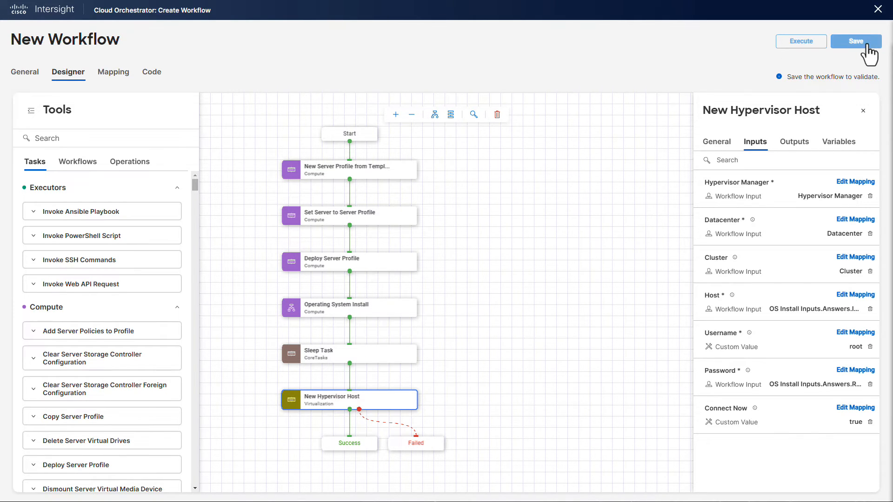
Save the Provision a new ESXi Host workflow and start its execution form.
{"action": "left_click", "coordinate": [856, 41]}
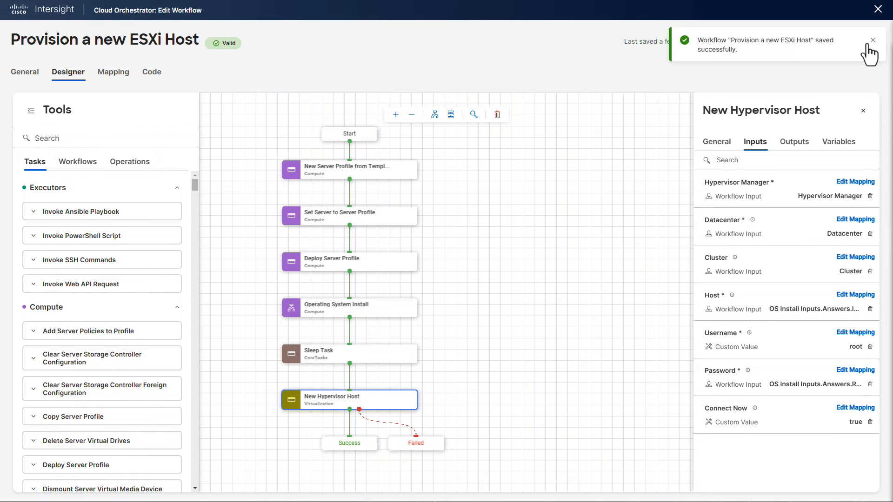
{"action": "left_click", "coordinate": [872, 40]}
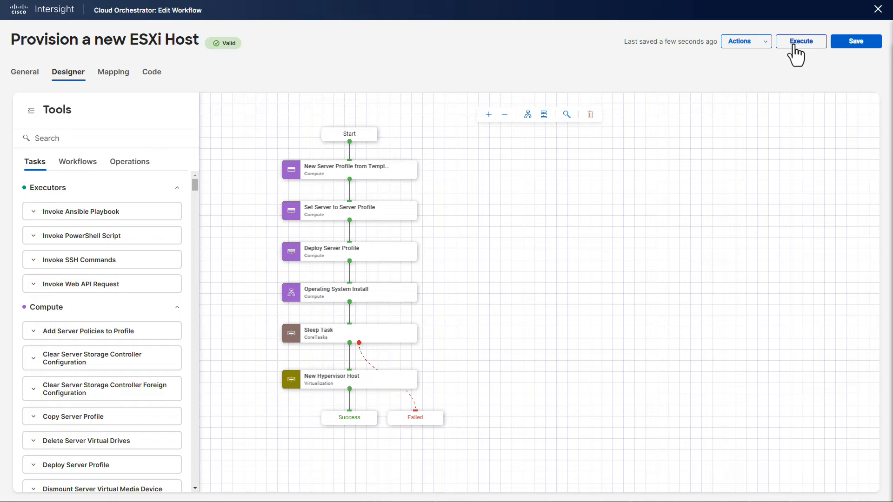
{"action": "left_click", "coordinate": [800, 41]}
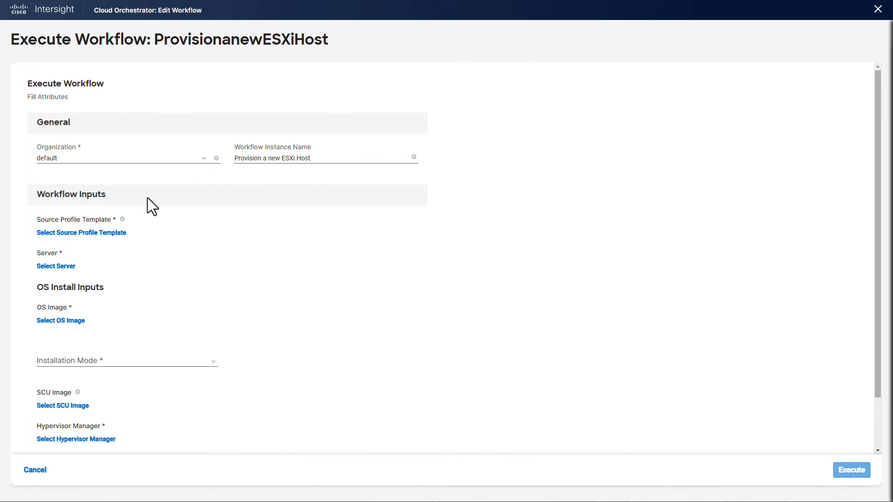
Choose RMLAB-SP-Template as source template and Carlton as the target server.
{"action": "left_click", "coordinate": [82, 233]}
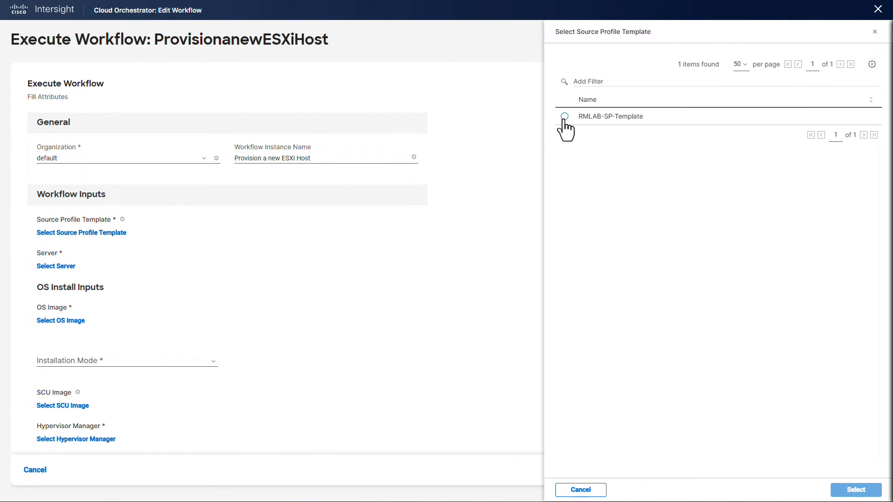
{"action": "left_click", "coordinate": [856, 490]}
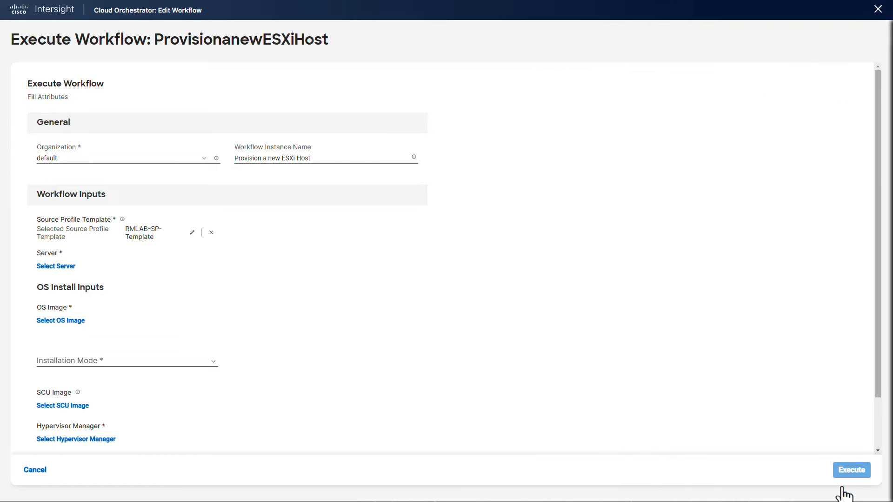
{"action": "left_click", "coordinate": [56, 267]}
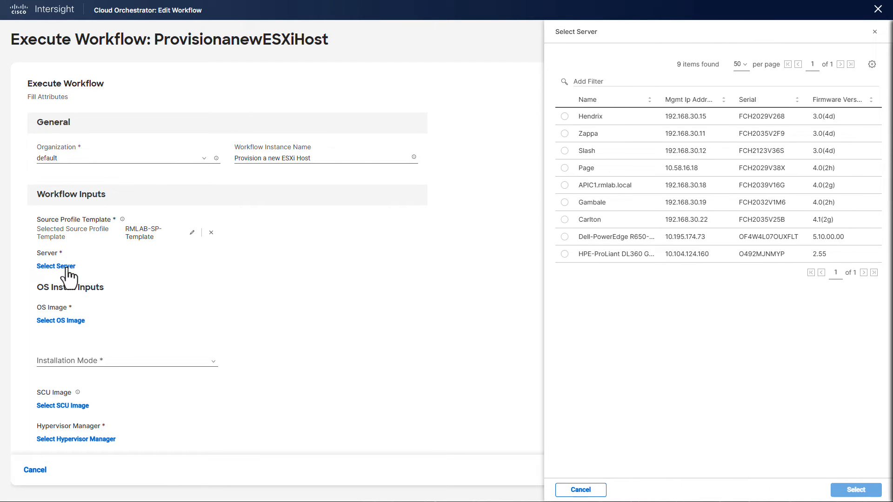
{"action": "left_click", "coordinate": [565, 219]}
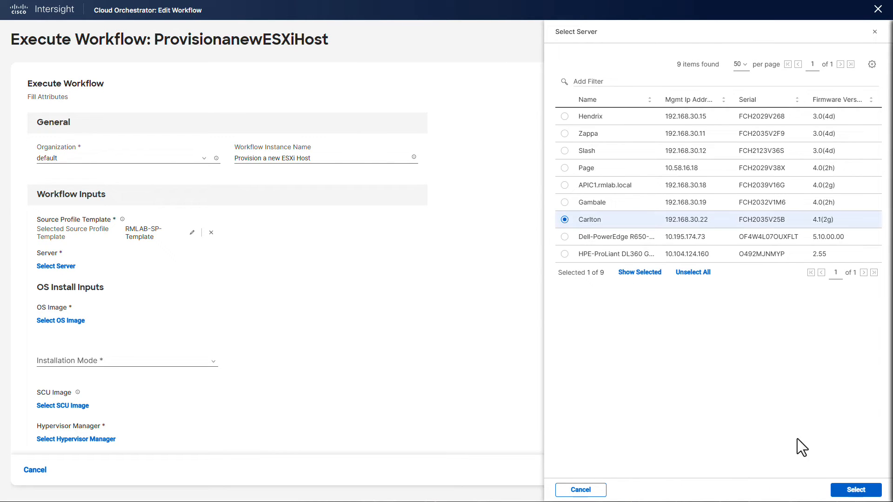
{"action": "left_click", "coordinate": [855, 491]}
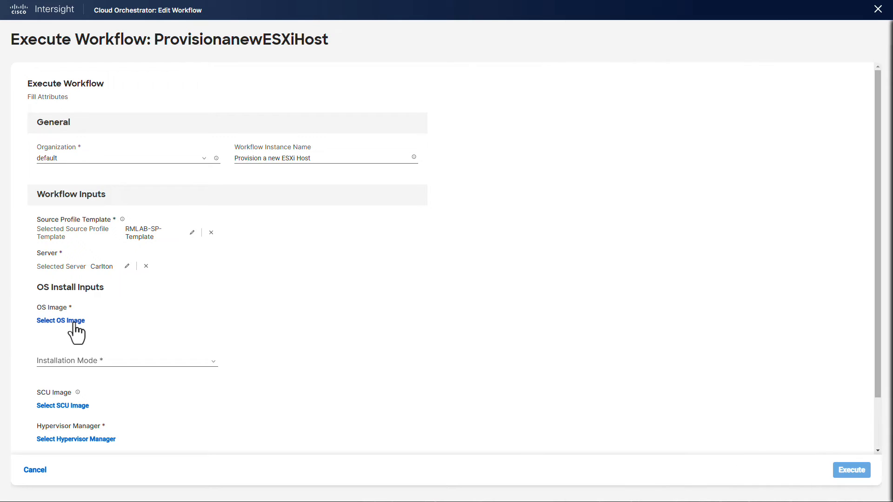
Choose OS image ESXi 6.5.1.1 and the Cisco installation mode.
{"action": "left_click", "coordinate": [60, 320]}
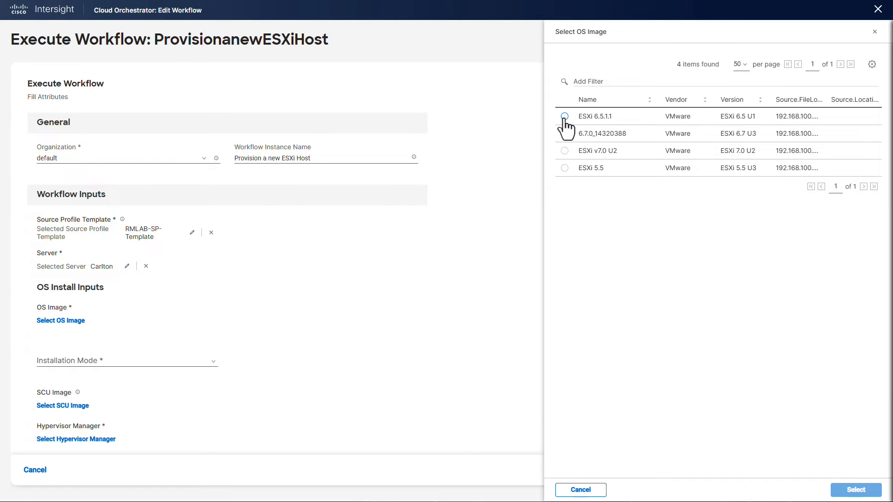
{"action": "left_click", "coordinate": [564, 116]}
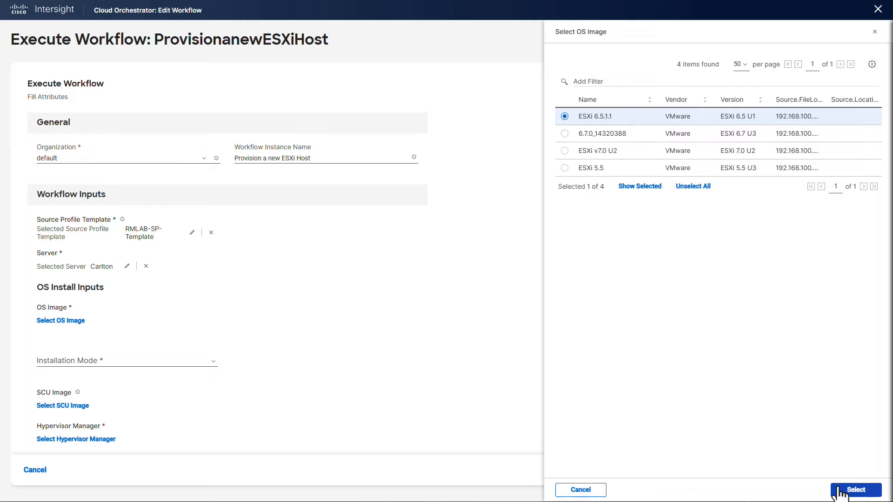
{"action": "left_click", "coordinate": [855, 490]}
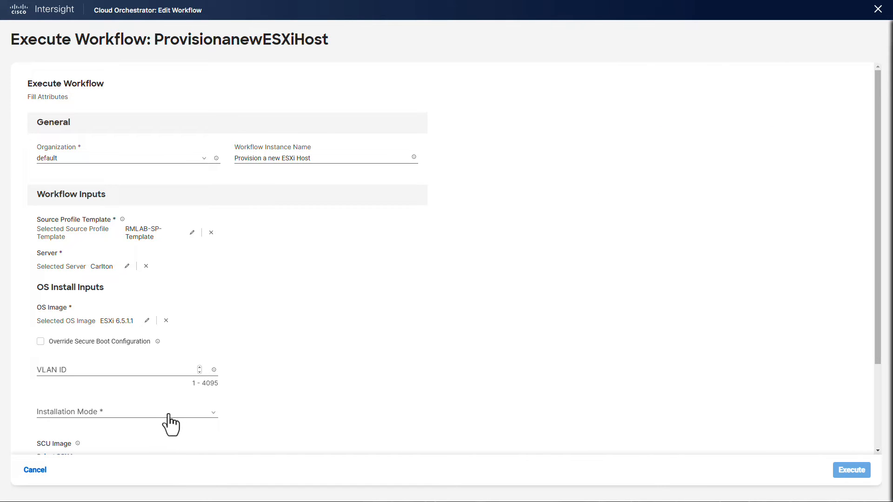
{"action": "left_click", "coordinate": [120, 412]}
{"action": "type", "text": "v"}
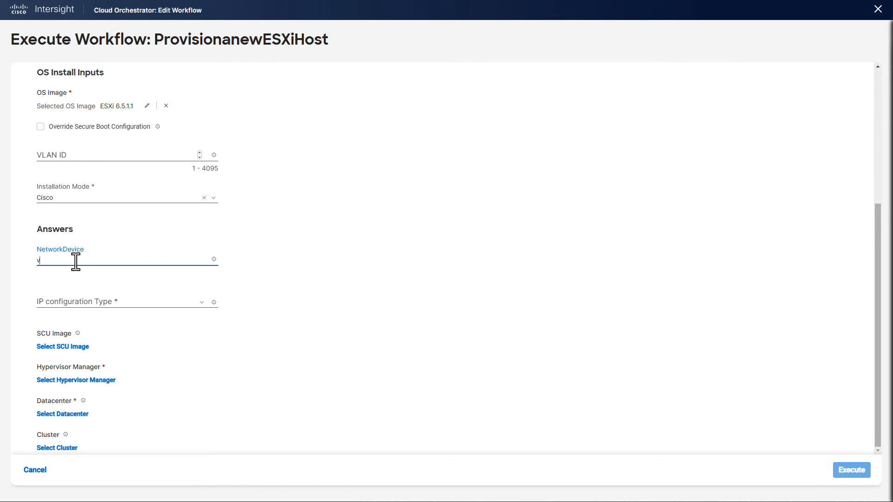
Set NetworkDevice vmnic0 with static IPv4 address 192.168.100.15.
{"action": "type", "text": "mnic0"}
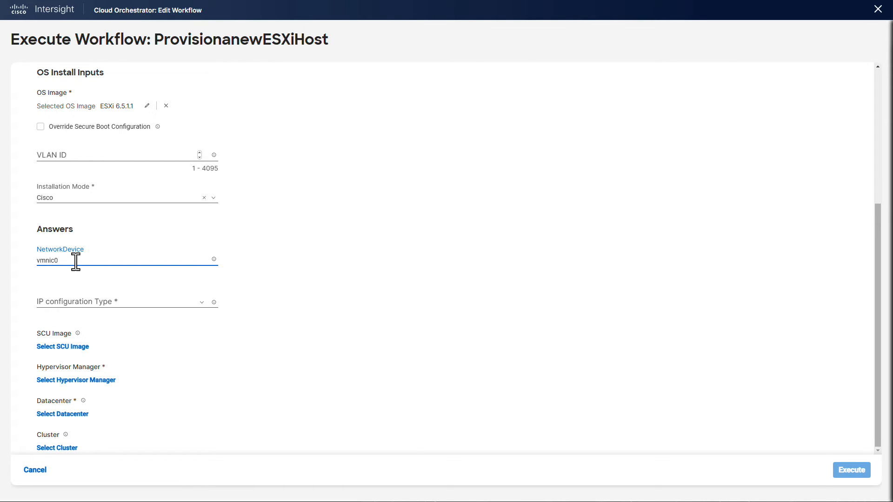
{"action": "left_click", "coordinate": [126, 302]}
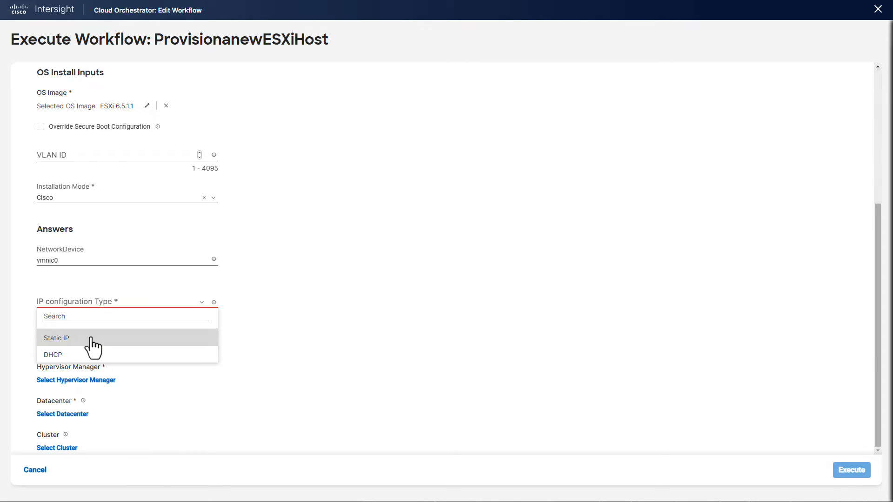
{"action": "left_click", "coordinate": [56, 338]}
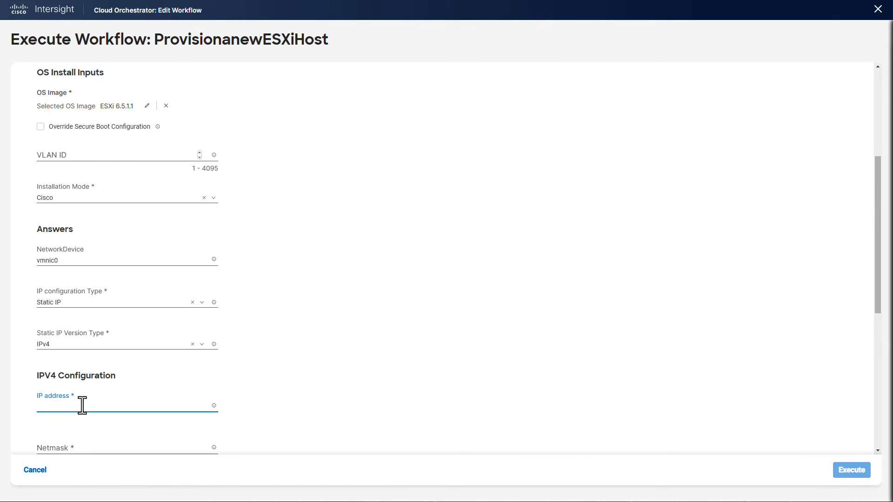
{"action": "type", "text": "192.168.100.15"}
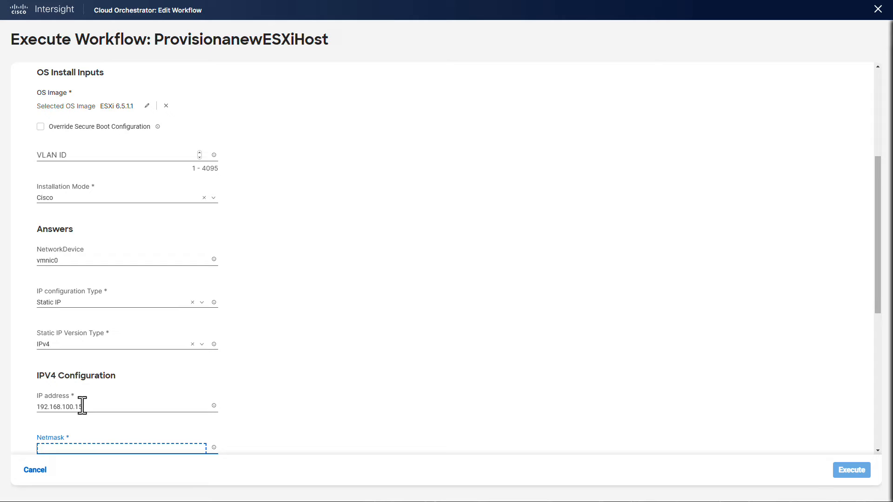
Enter gateway 192.168.100.254, hostname carlton and name server 192.168.100.70.
{"action": "scroll", "scroll_direction": "down", "scroll_amount": 3}
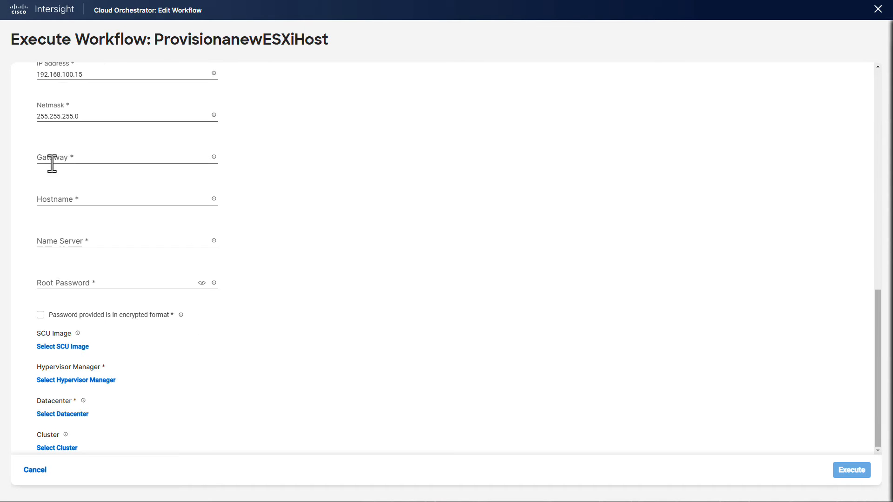
{"action": "type", "text": "192.168.100.254"}
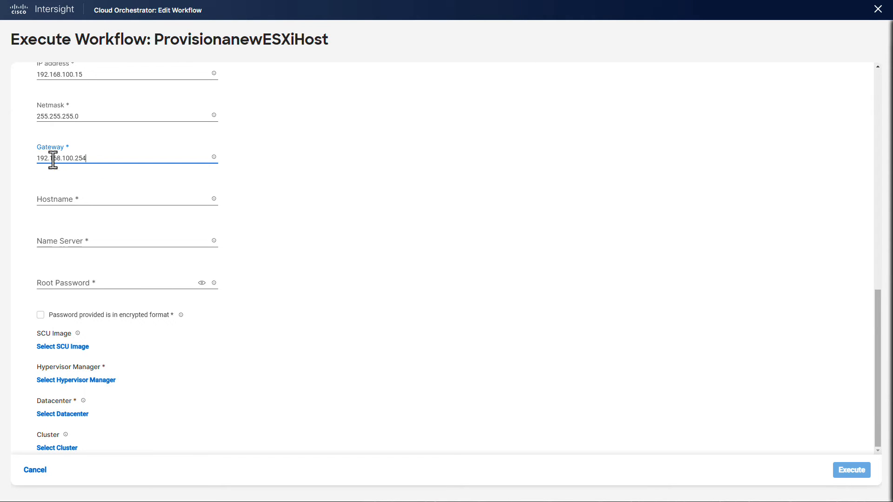
{"action": "type", "text": "carlton"}
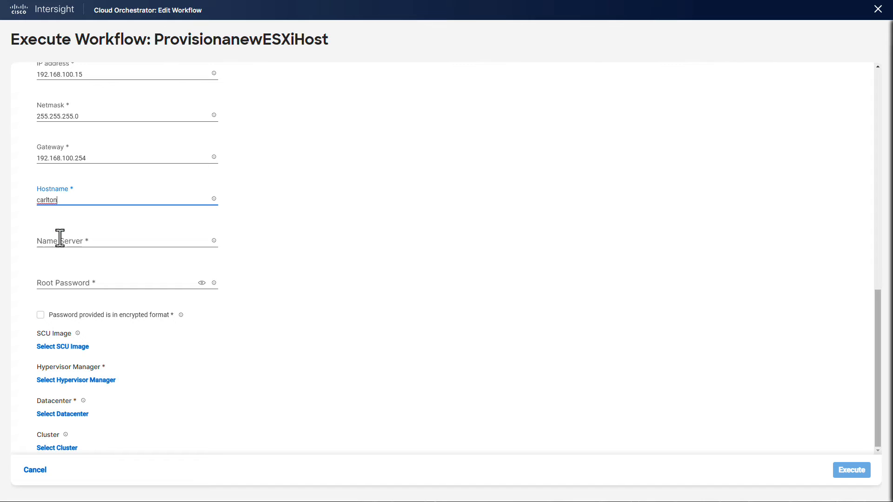
{"action": "type", "text": "192.168.100.70"}
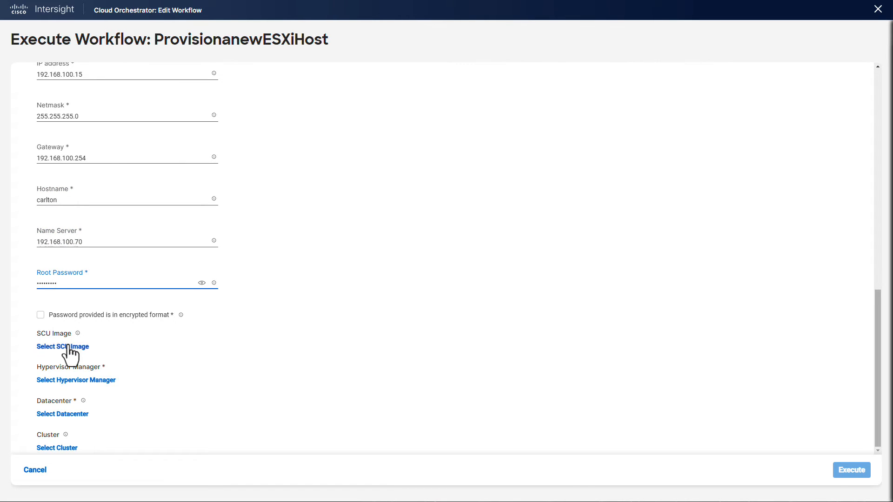
{"action": "left_click", "coordinate": [63, 346]}
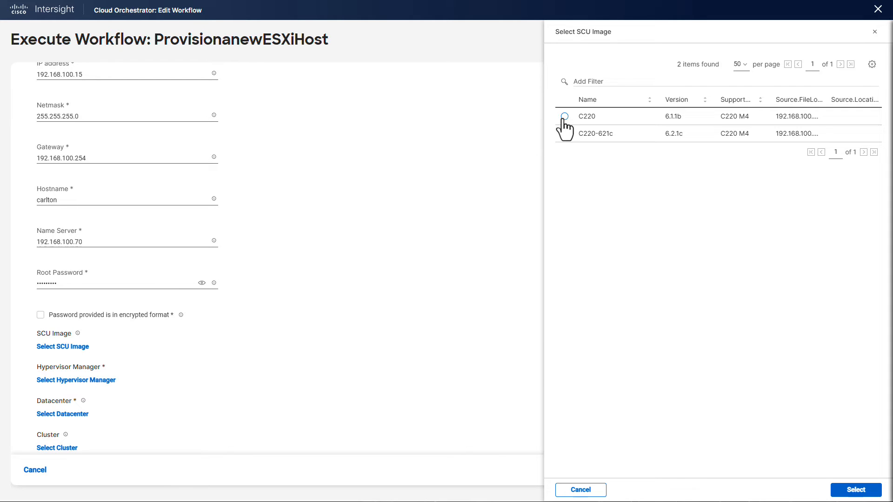
Choose SCU image C220 and install target RAID1_12.
{"action": "left_click", "coordinate": [564, 117]}
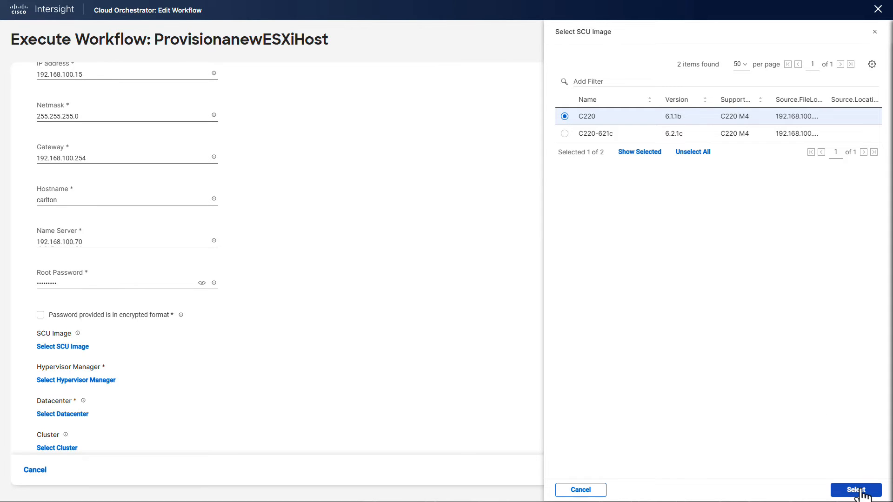
{"action": "left_click", "coordinate": [856, 491]}
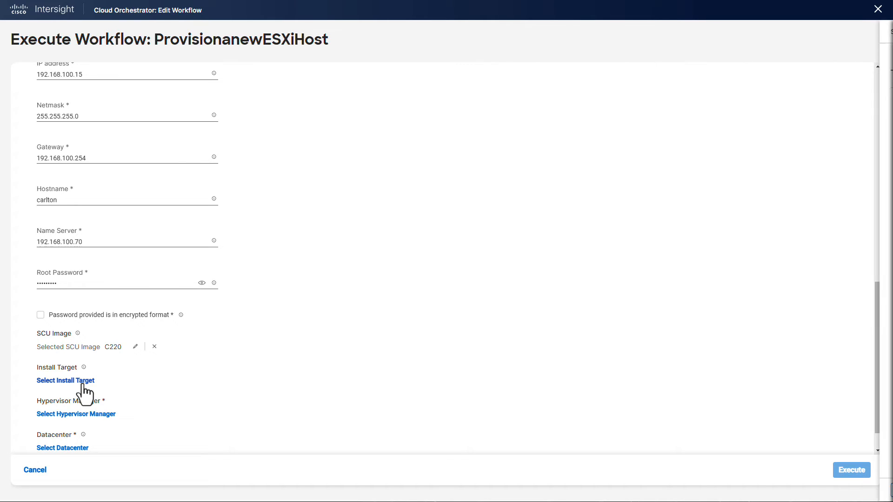
{"action": "left_click", "coordinate": [65, 381]}
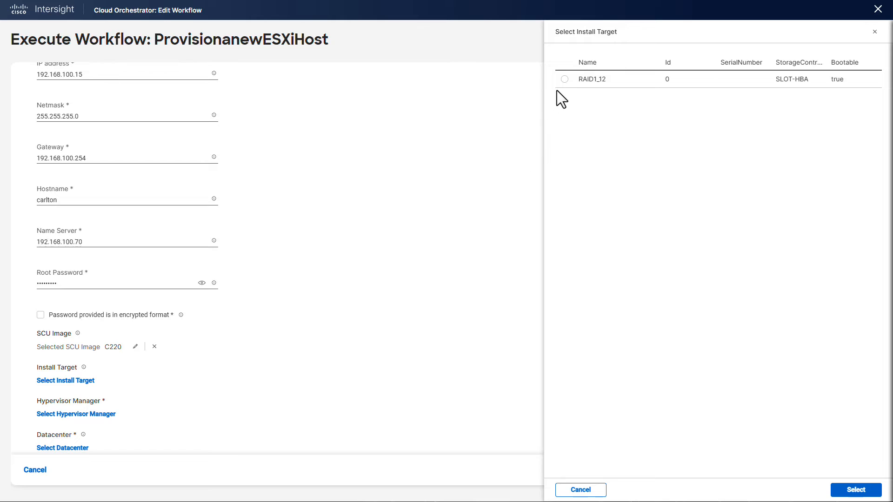
{"action": "left_click", "coordinate": [564, 78]}
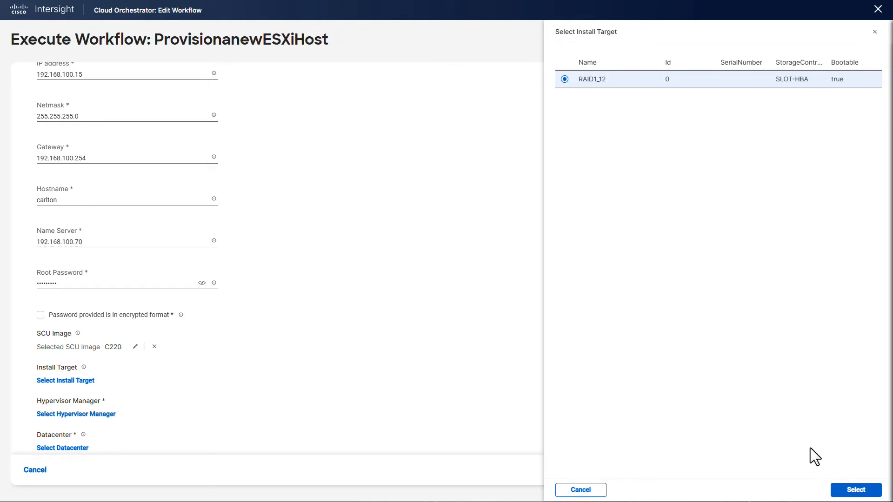
{"action": "left_click", "coordinate": [855, 491]}
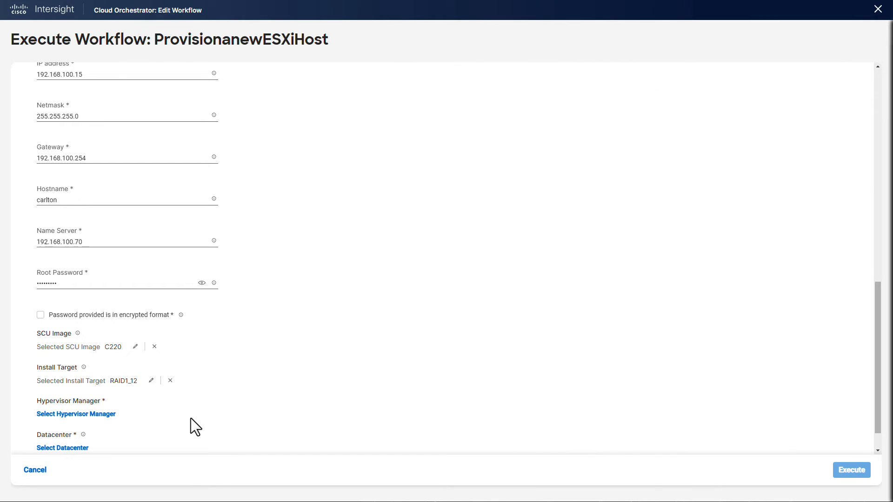
Choose blackmore.rmlab.local as the hypervisor manager.
{"action": "left_click", "coordinate": [76, 413]}
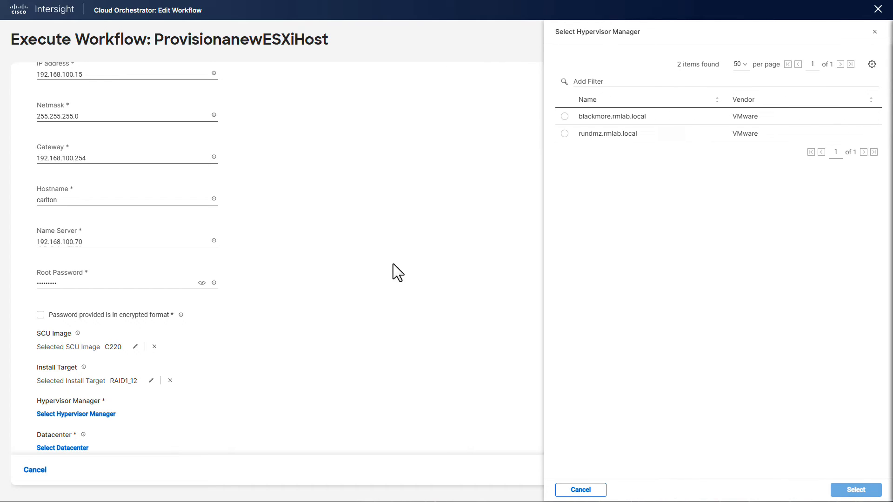
{"action": "left_click", "coordinate": [565, 117]}
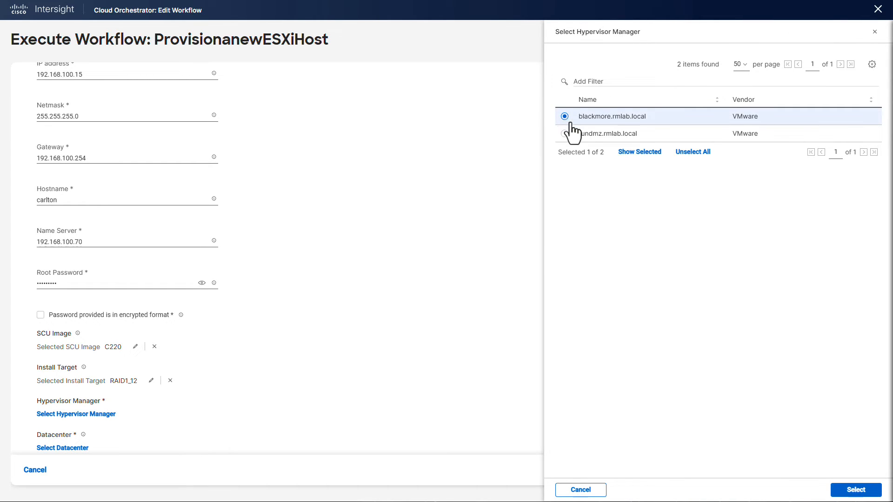
{"action": "left_click", "coordinate": [855, 491]}
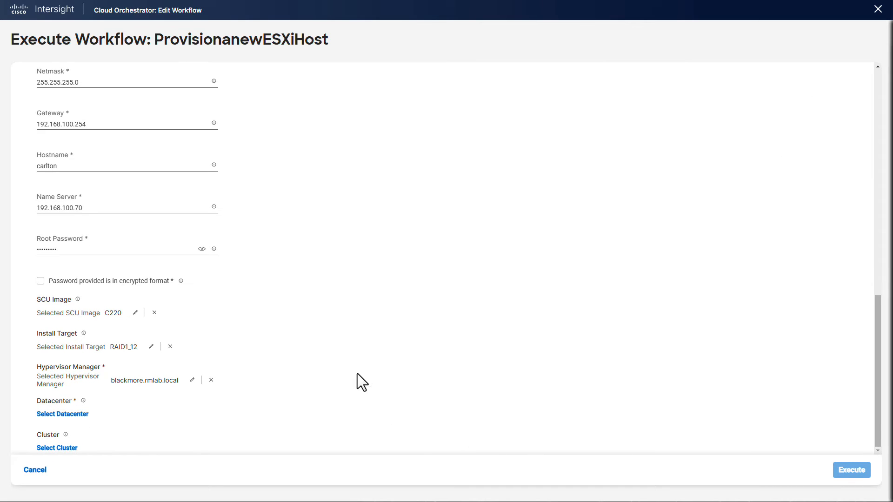
{"action": "left_click", "coordinate": [63, 414]}
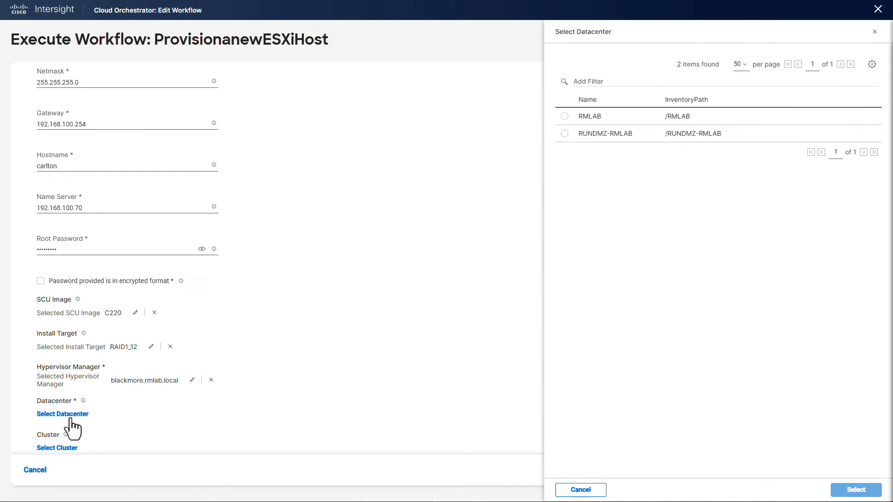
Choose datacenter RMLAB and cluster ICO-Cluster, then execute the workflow.
{"action": "left_click", "coordinate": [565, 116]}
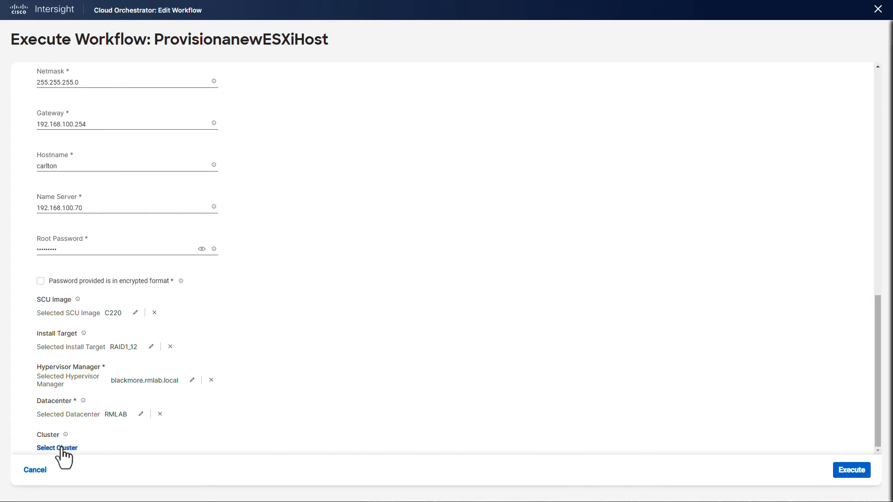
{"action": "left_click", "coordinate": [57, 447]}
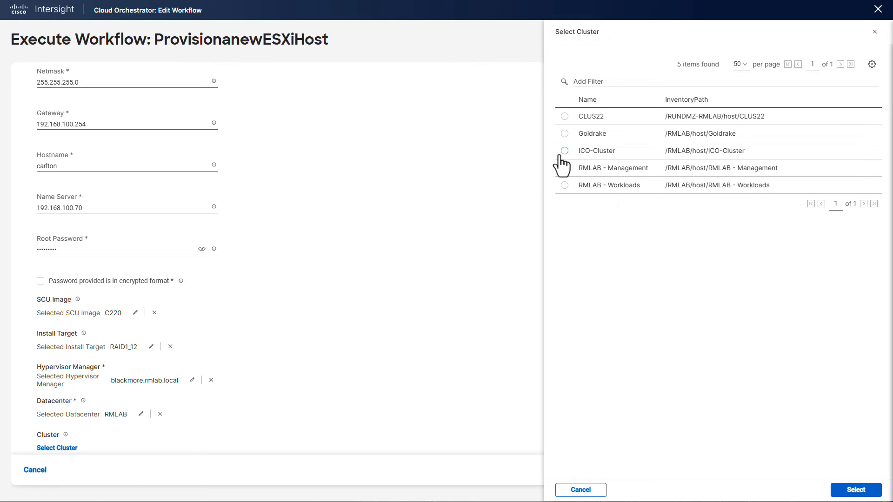
{"action": "left_click", "coordinate": [564, 150]}
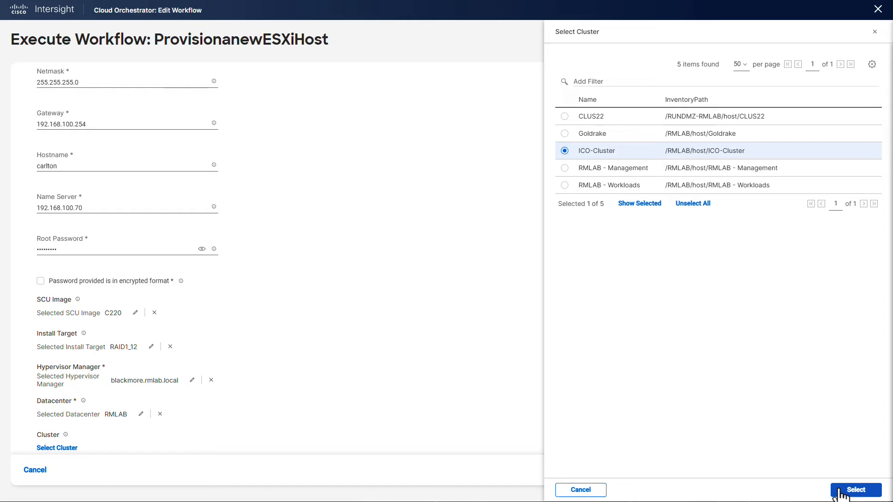
{"action": "left_click", "coordinate": [856, 490]}
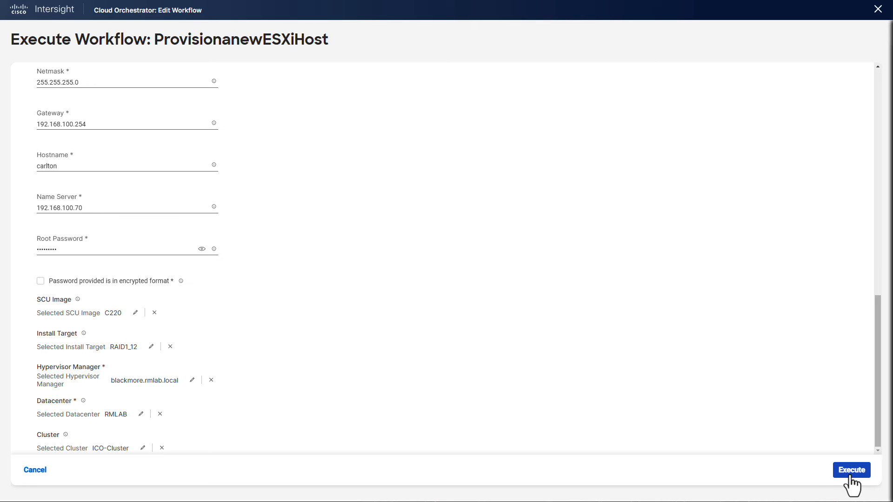
{"action": "left_click", "coordinate": [851, 469]}
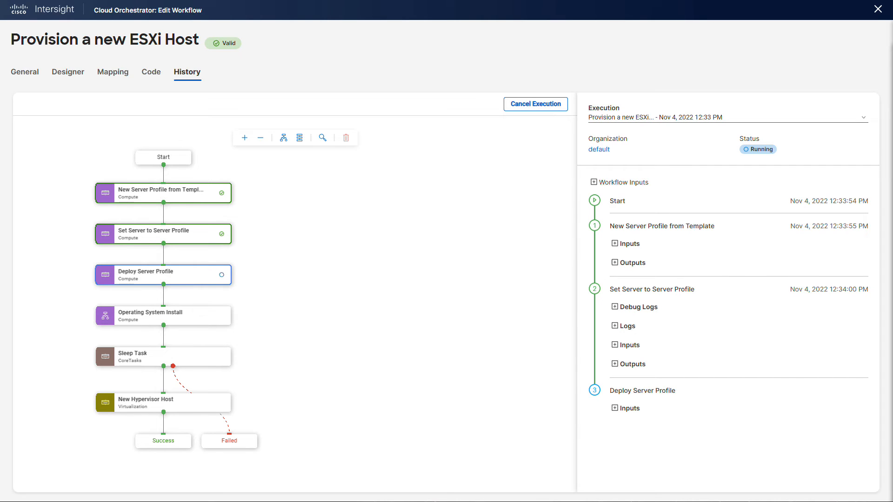
Show the Requests list with the provisioning run on Carlton in progress.
{"action": "left_click", "coordinate": [861, 12]}
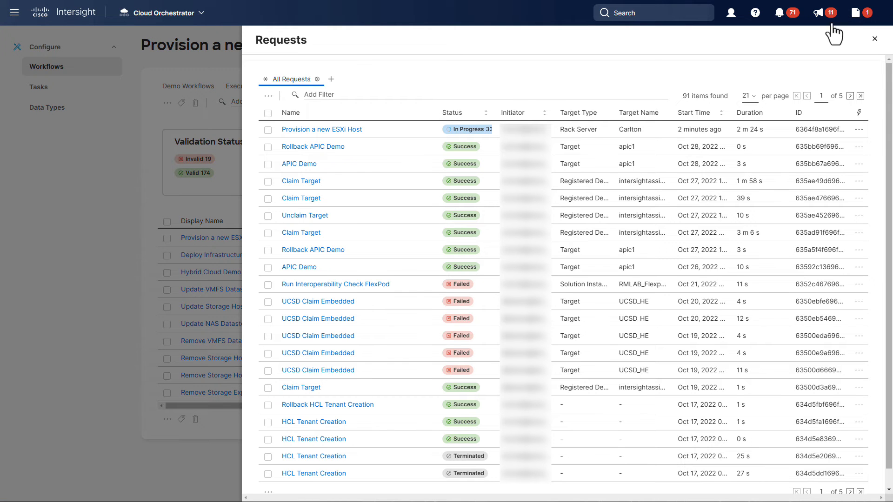
Inspect the run's execution flow and Deploy Server Profile tasks until it reports Success.
{"action": "left_click", "coordinate": [875, 39]}
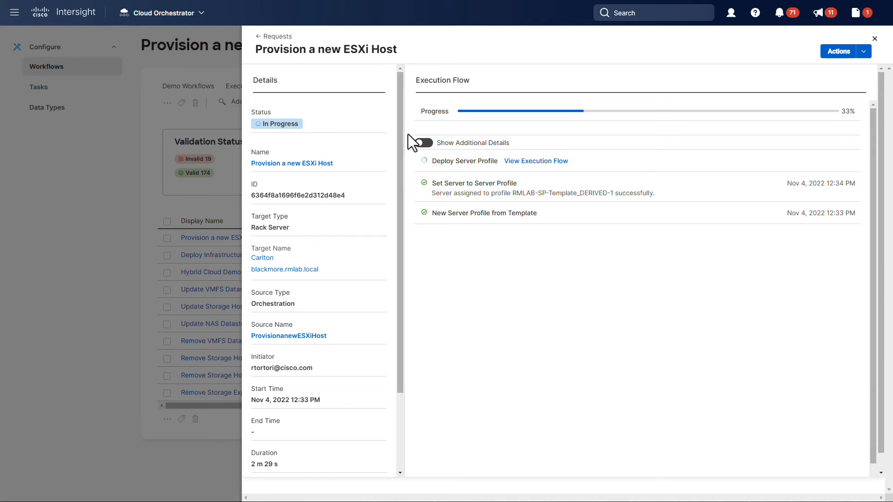
{"action": "left_click", "coordinate": [424, 143]}
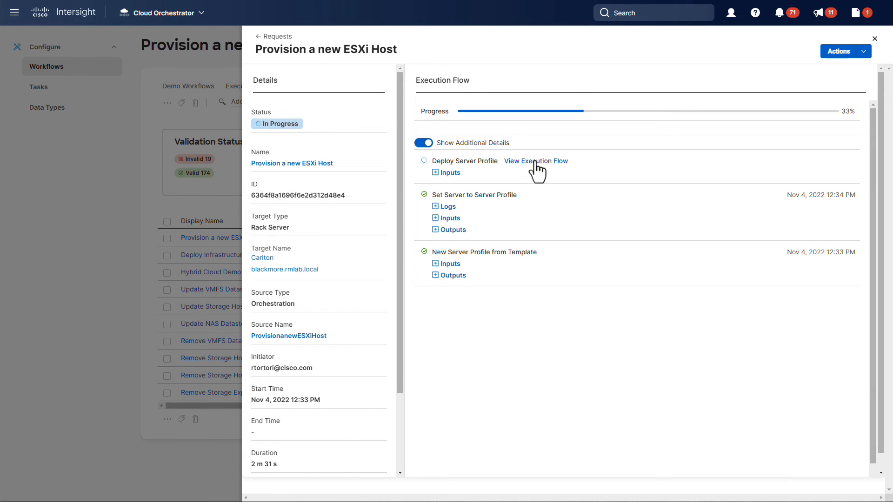
{"action": "left_click", "coordinate": [536, 161]}
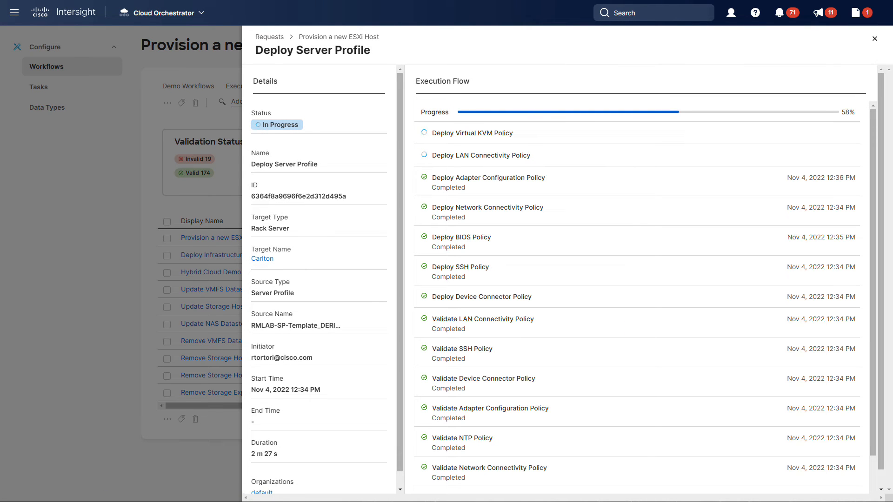
{"action": "left_click", "coordinate": [269, 36]}
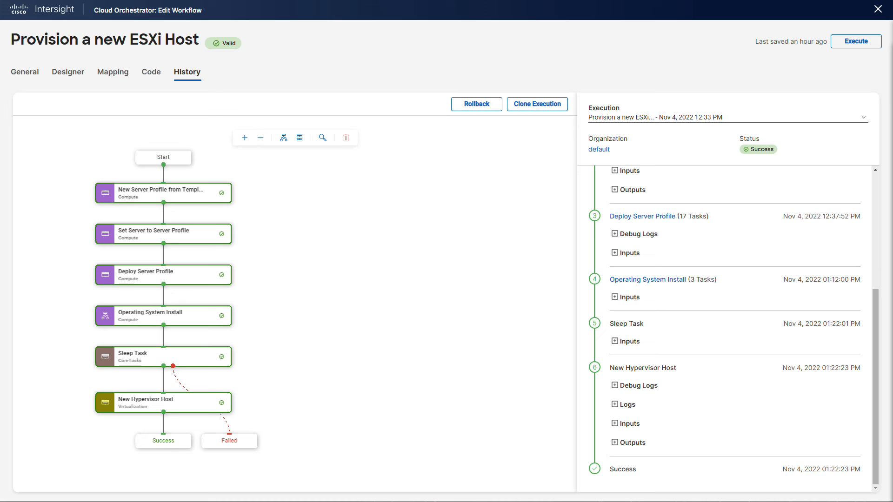
{"action": "mouse_move", "coordinate": [425, 72]}
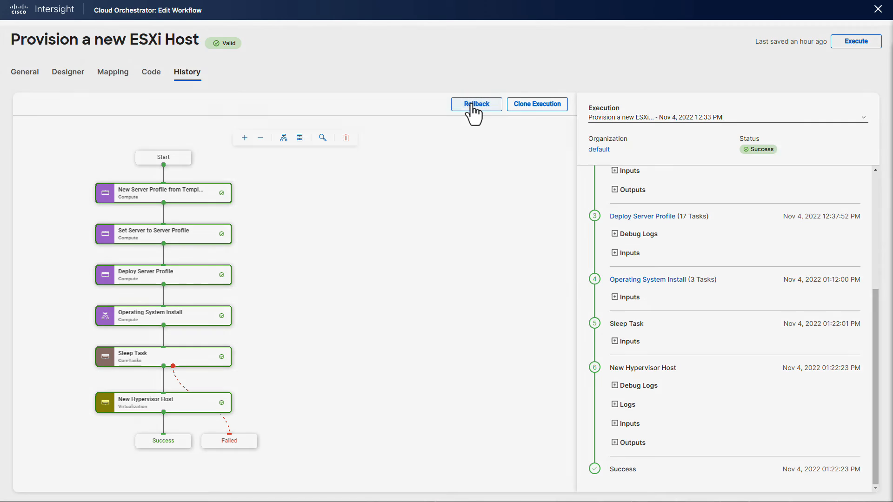
Start a rollback of the successful run listing only the three rollback-supported tasks.
{"action": "left_click", "coordinate": [476, 103]}
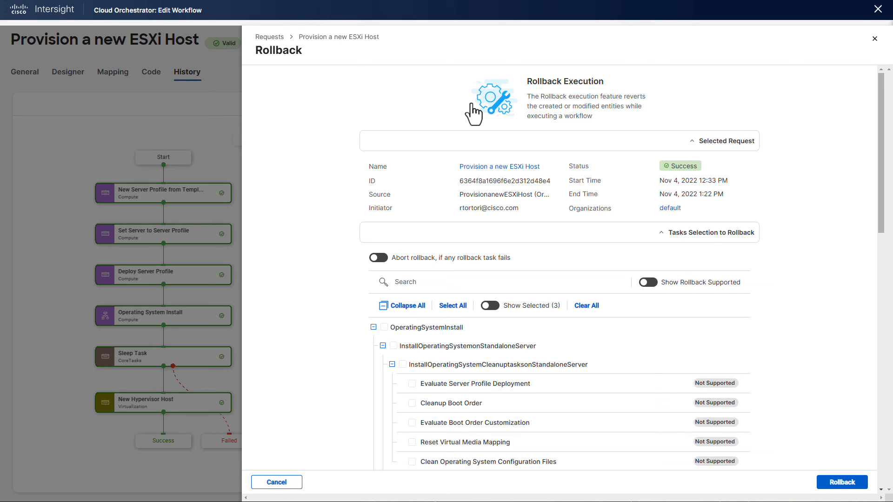
{"action": "mouse_move", "coordinate": [620, 261]}
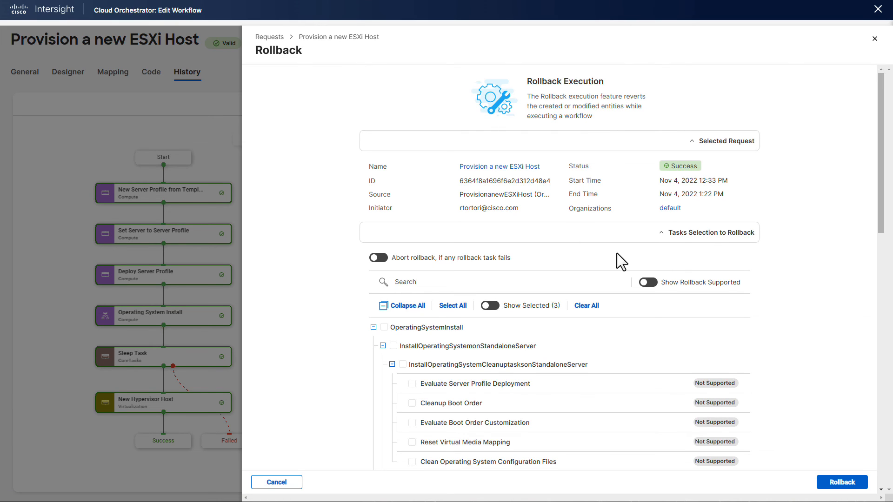
{"action": "left_click", "coordinate": [647, 282]}
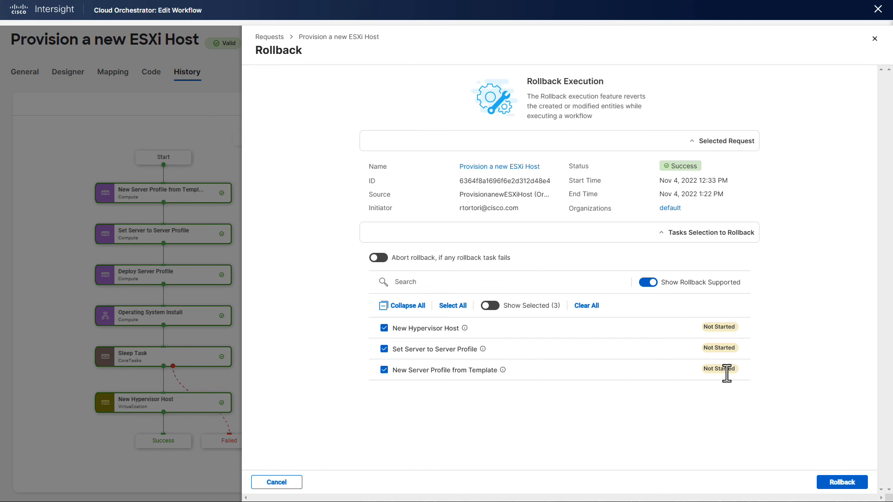
Confirm the rollback so Rollback Provision a new ESXi Host shows Success for Carlton.
{"action": "left_click", "coordinate": [842, 481]}
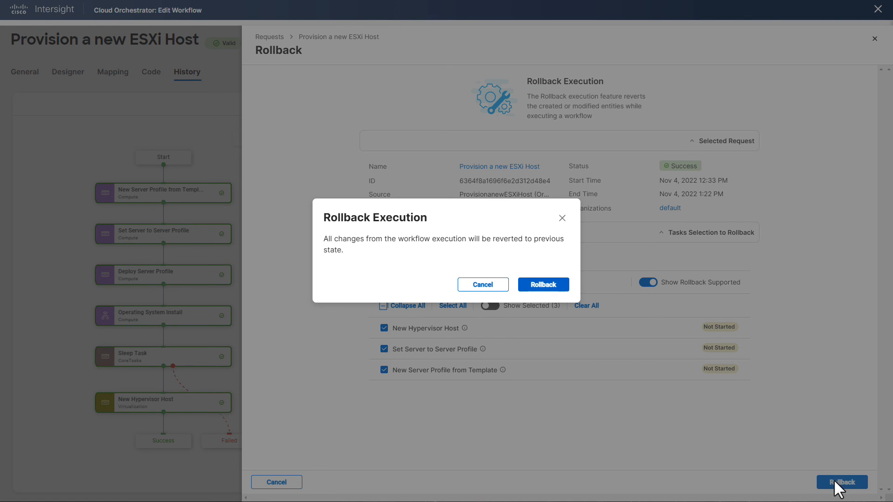
{"action": "left_click", "coordinate": [543, 285]}
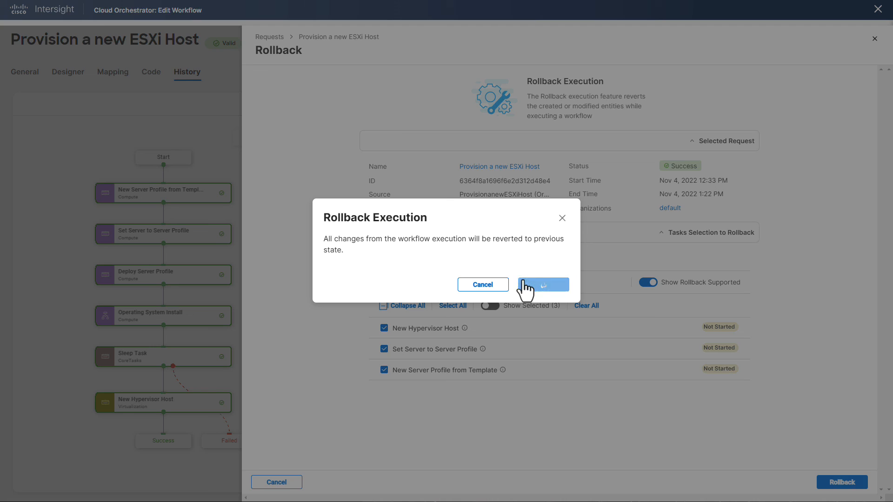
{"action": "left_click", "coordinate": [541, 284]}
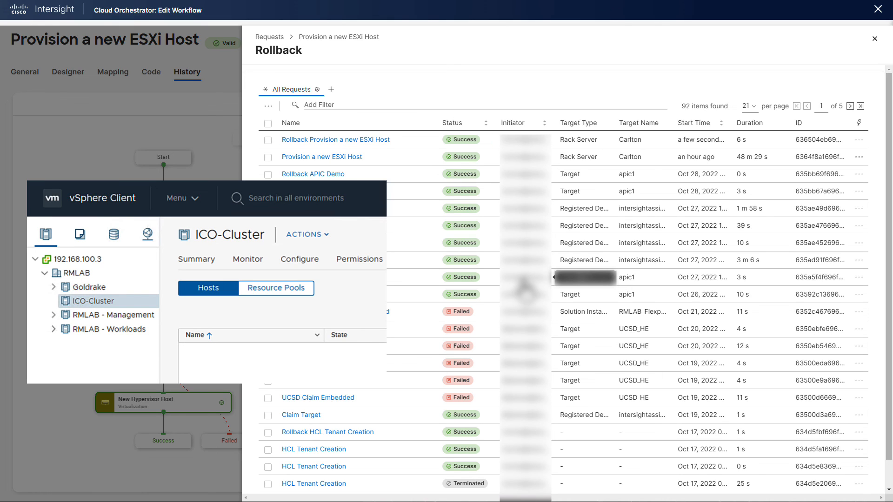
View server Carlton's UCS Server Profile details, showing no profile assigned.
{"action": "left_click", "coordinate": [42, 66]}
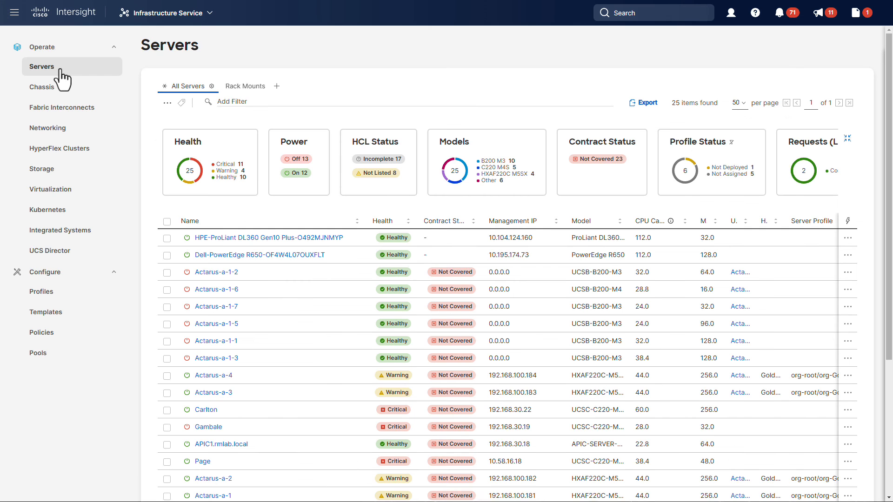
{"action": "mouse_move", "coordinate": [212, 416]}
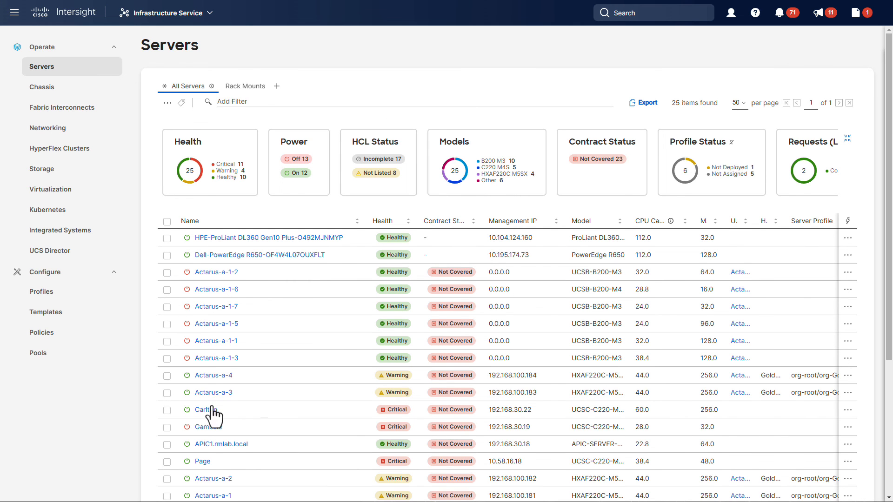
{"action": "left_click", "coordinate": [204, 409]}
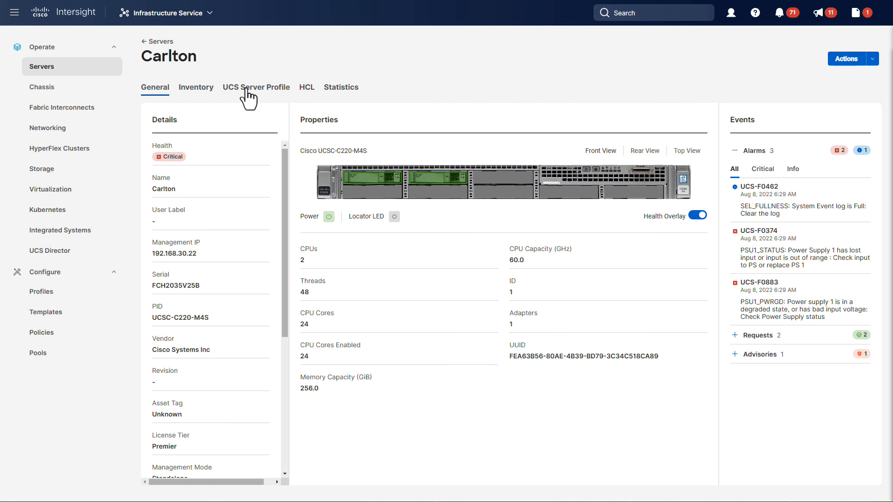
{"action": "left_click", "coordinate": [255, 87]}
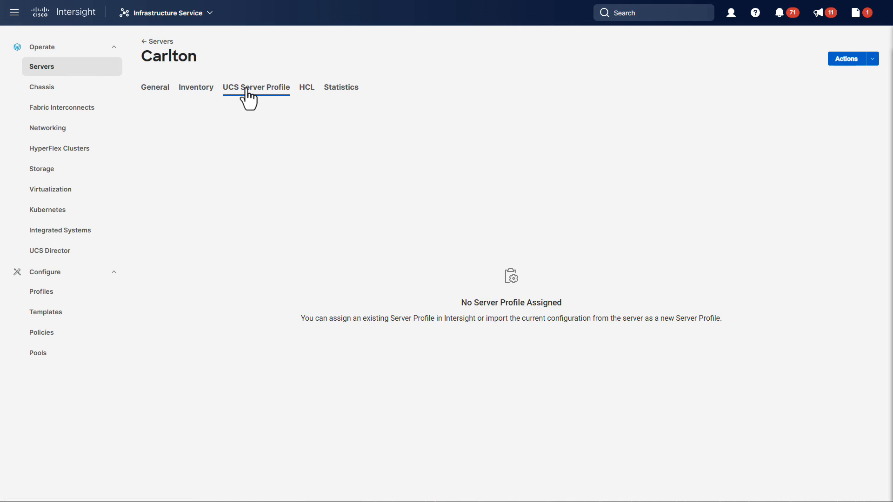